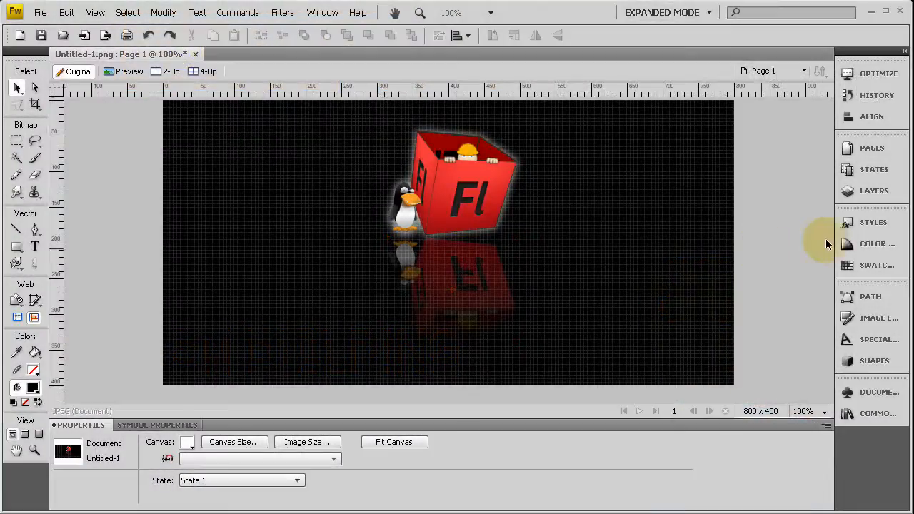
{"action": "mouse_move", "coordinate": [760, 243]}
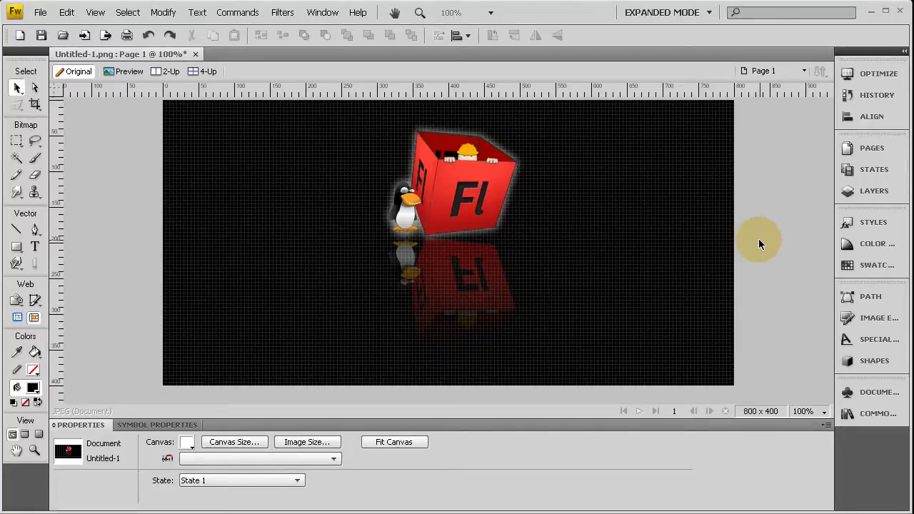
{"action": "mouse_move", "coordinate": [827, 357]}
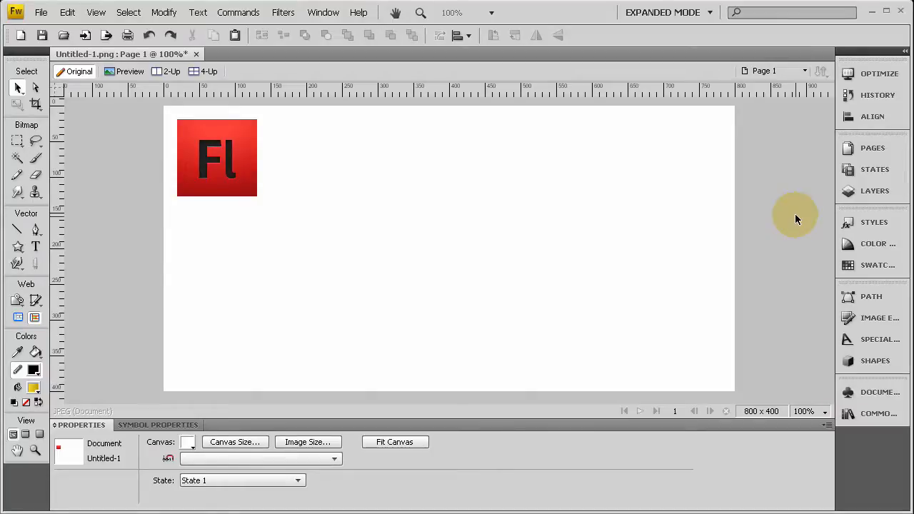
{"action": "mouse_move", "coordinate": [760, 203]}
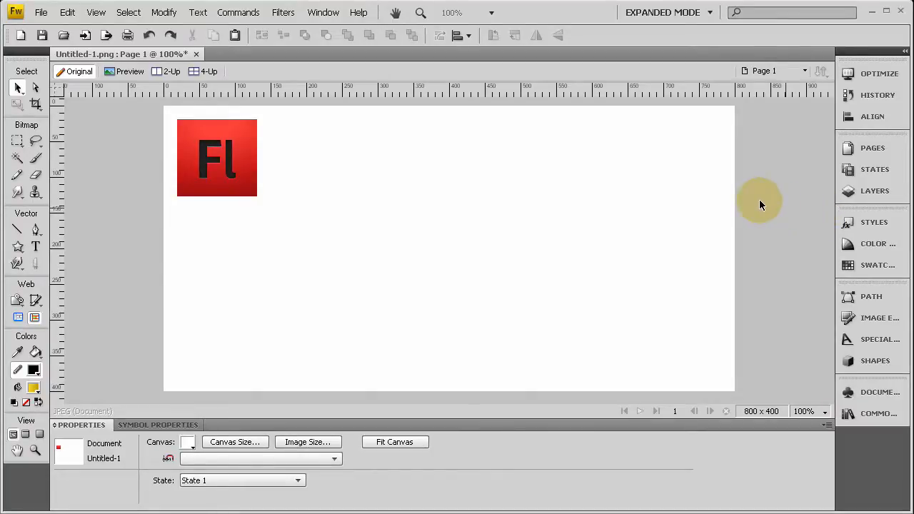
{"action": "mouse_move", "coordinate": [791, 306]}
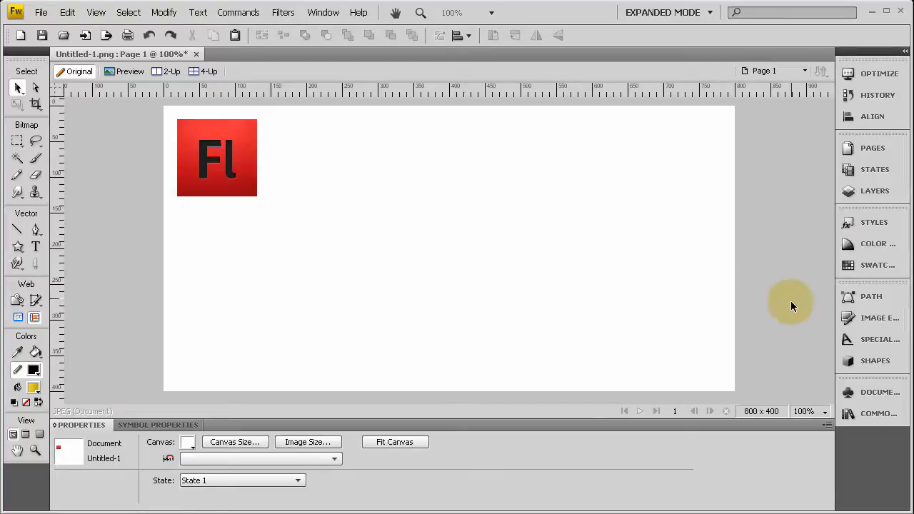
- Drag a 3D Box auto shape onto the canvas, rotate it into a tilted cube and move it toward the centre
{"action": "left_click", "coordinate": [875, 360]}
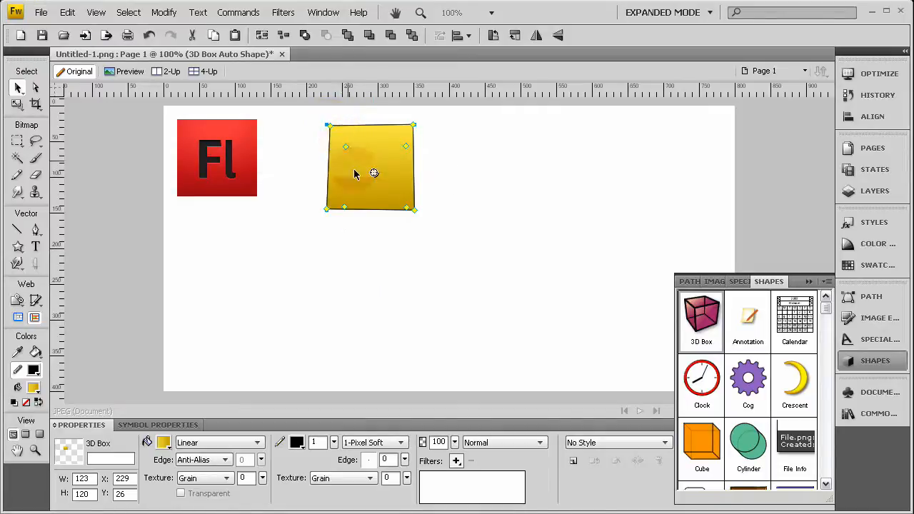
{"action": "left_click_drag", "start_coordinate": [374, 173], "coordinate": [411, 223]}
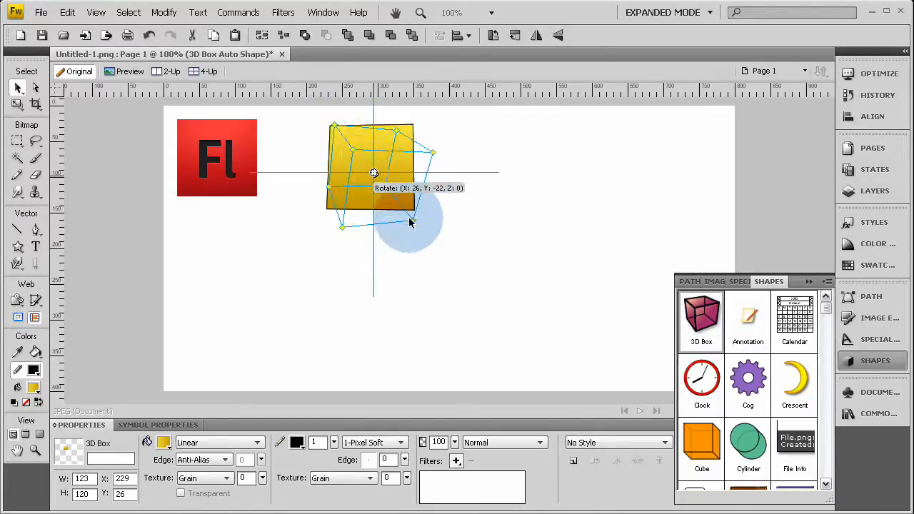
{"action": "left_click_drag", "start_coordinate": [411, 223], "coordinate": [417, 239]}
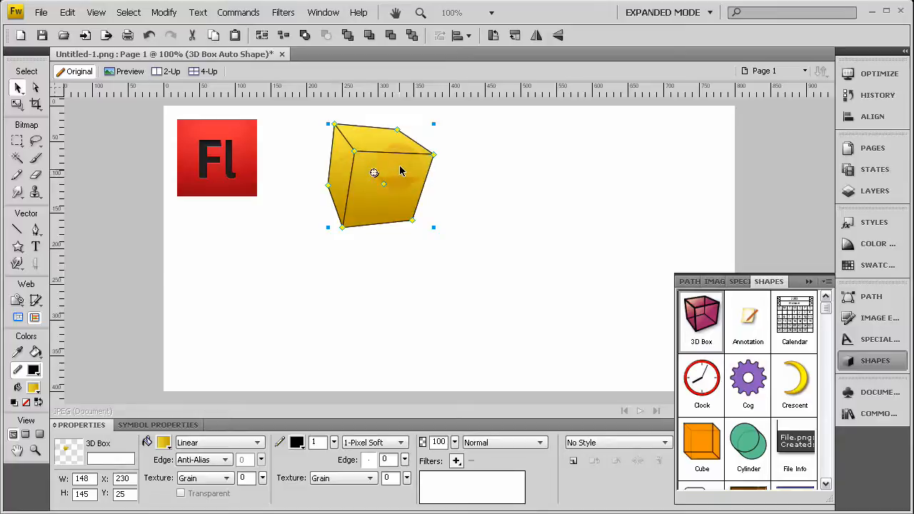
{"action": "left_click_drag", "start_coordinate": [374, 172], "coordinate": [449, 240]}
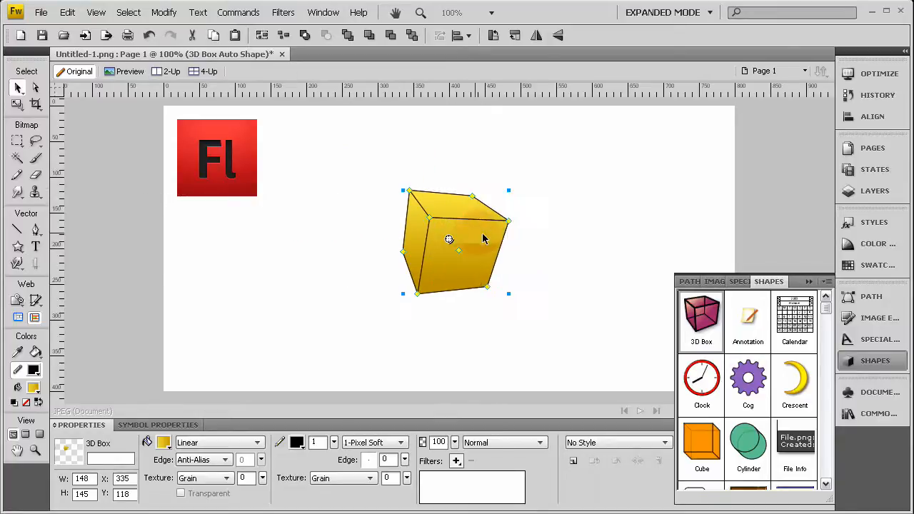
{"action": "left_click", "coordinate": [217, 157]}
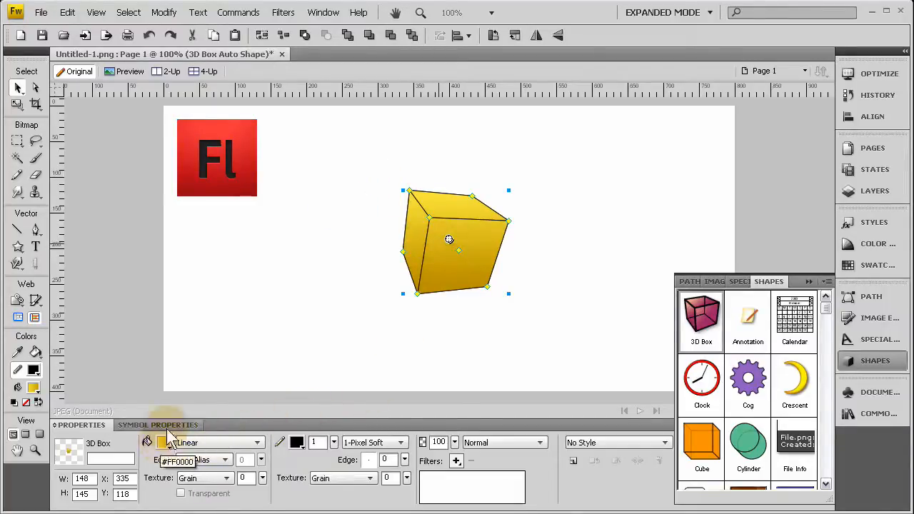
- Set the 3D box's fill to None so it shows as a black wireframe outline
{"action": "left_click", "coordinate": [217, 158]}
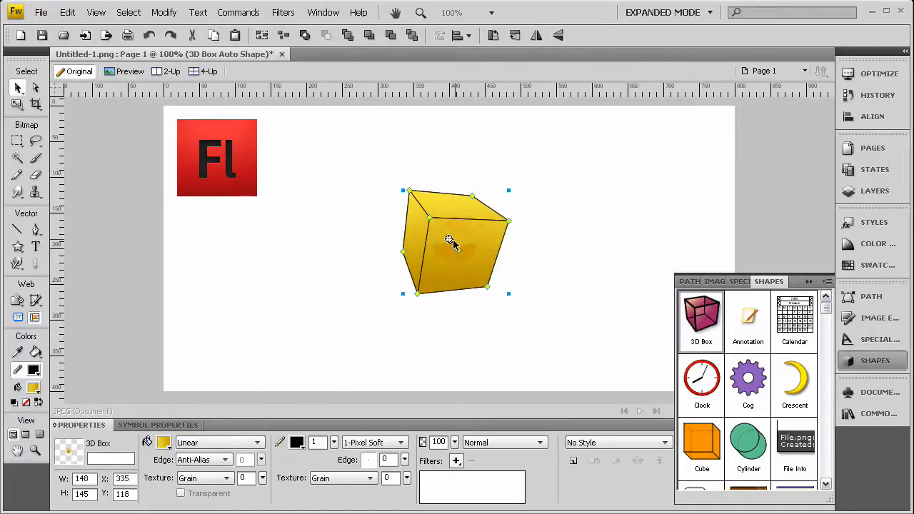
{"action": "mouse_move", "coordinate": [214, 460]}
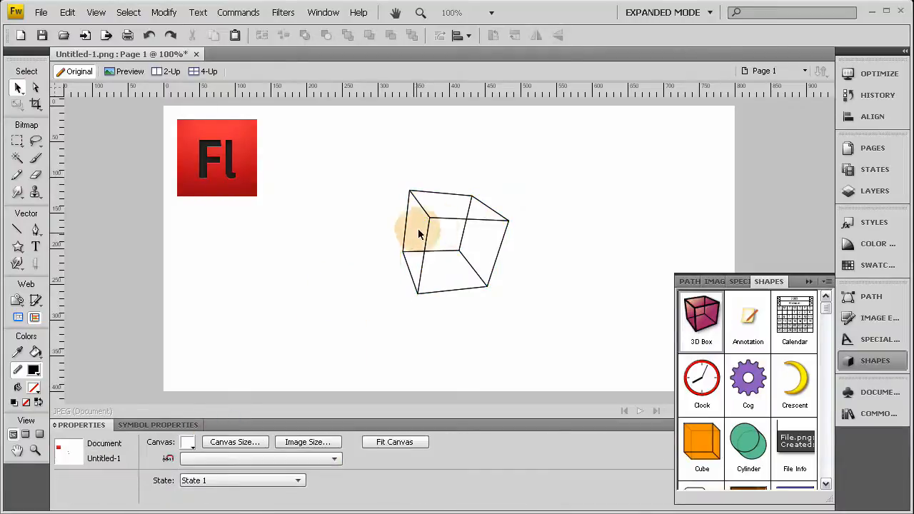
{"action": "left_click", "coordinate": [448, 240]}
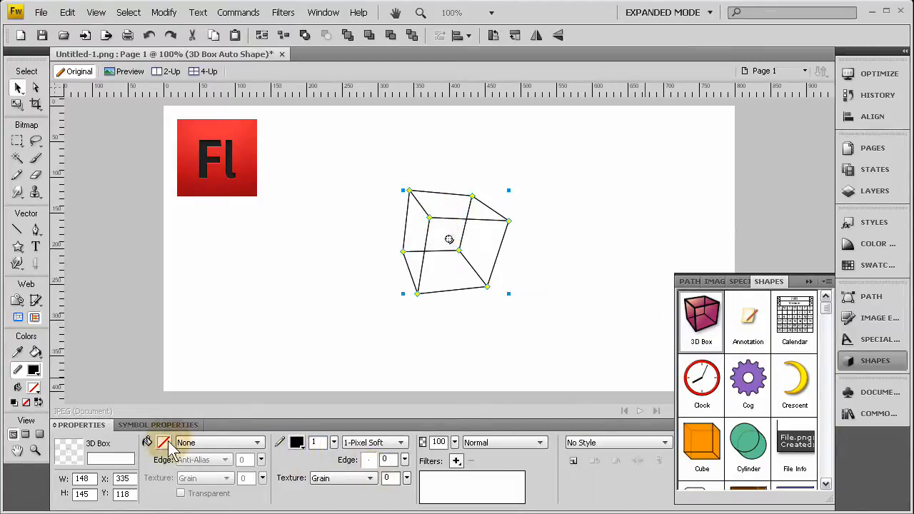
{"action": "left_click", "coordinate": [326, 300]}
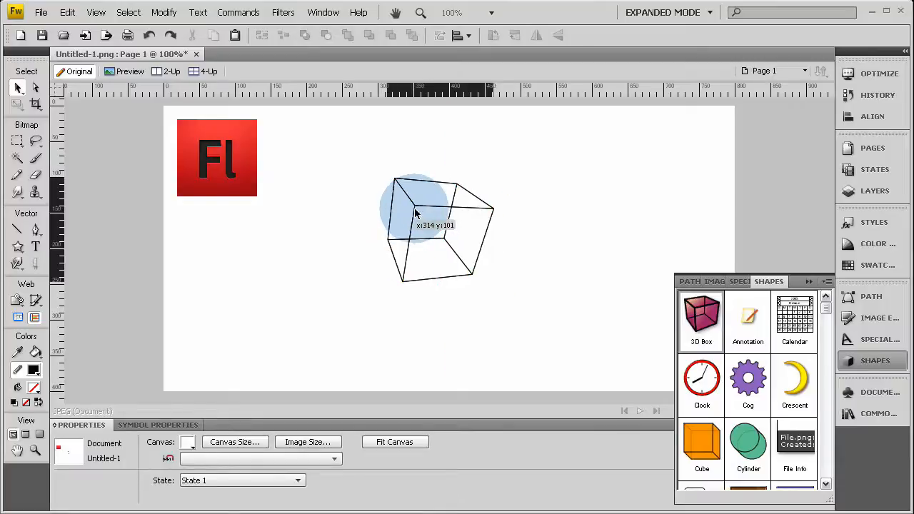
- Move the Fl logo across the box and park the original at the canvas top right
{"action": "left_click_drag", "start_coordinate": [217, 157], "coordinate": [378, 285]}
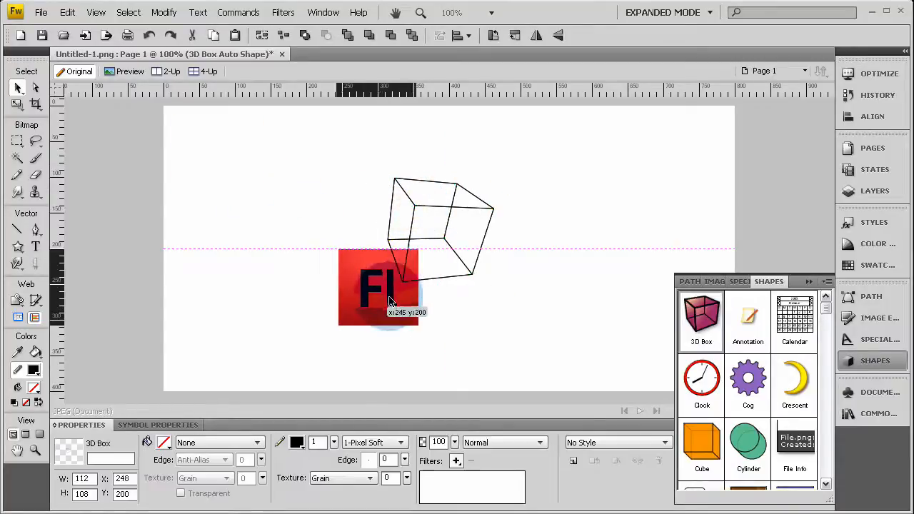
{"action": "left_click_drag", "start_coordinate": [388, 286], "coordinate": [472, 250]}
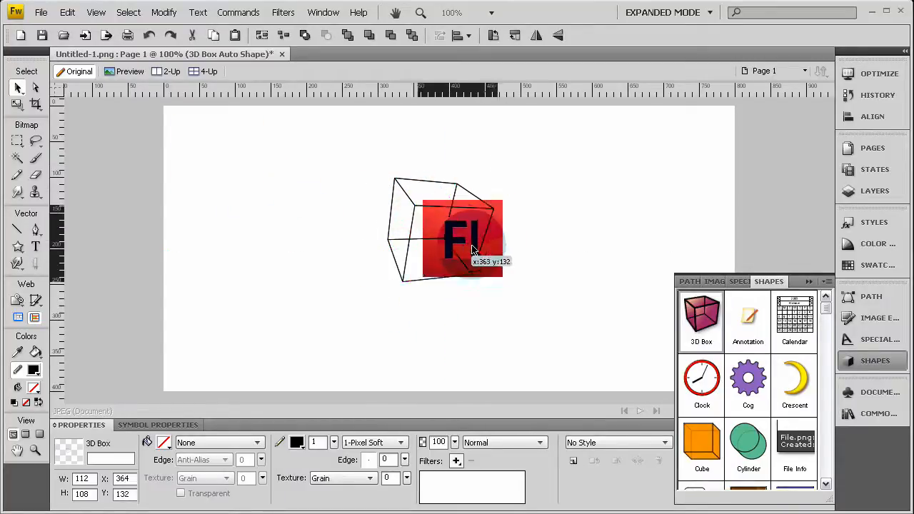
{"action": "left_click_drag", "start_coordinate": [464, 235], "coordinate": [620, 156]}
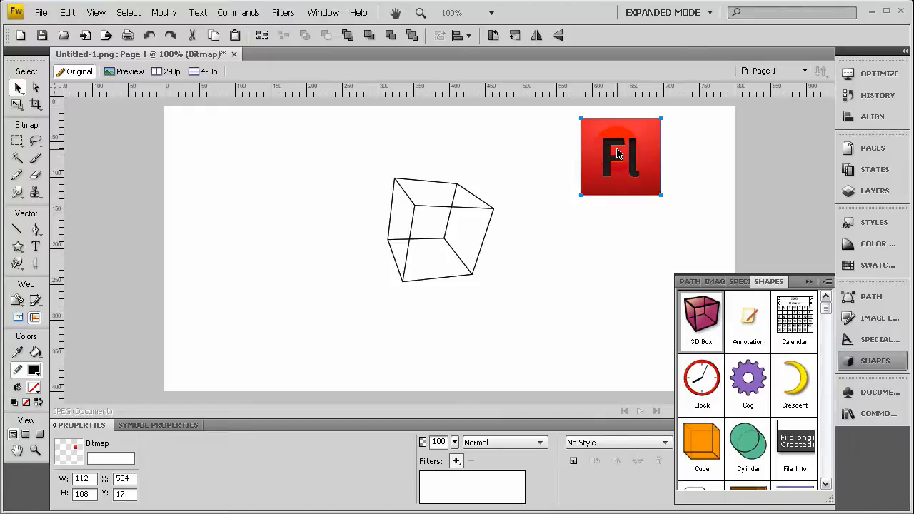
- Alt-drag a logo copy onto the box front and Flip Horizontal it via Modify > Transform
{"action": "left_click_drag", "start_coordinate": [620, 154], "coordinate": [450, 243]}
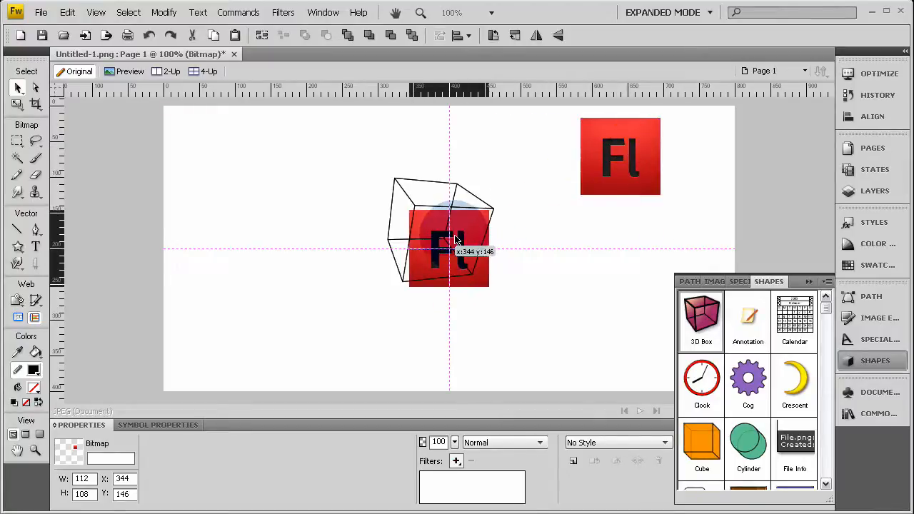
{"action": "left_click_drag", "start_coordinate": [454, 240], "coordinate": [389, 206]}
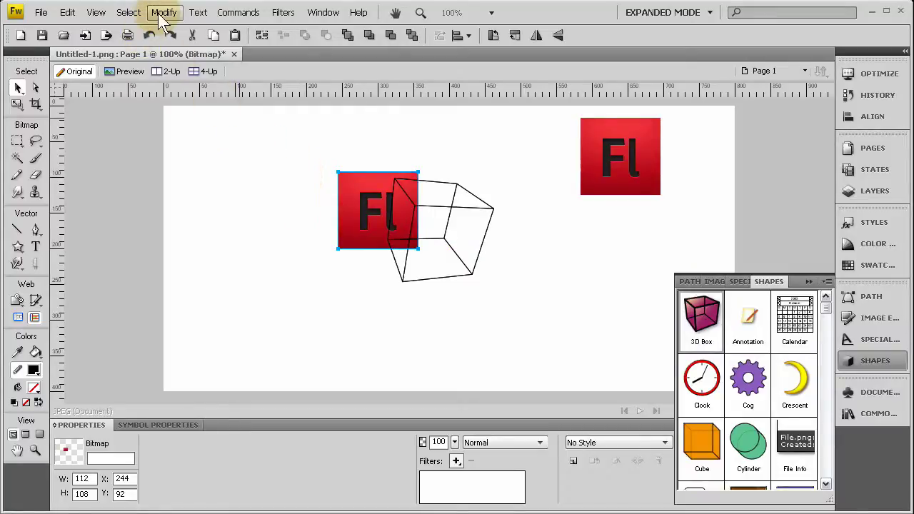
{"action": "left_click", "coordinate": [165, 11]}
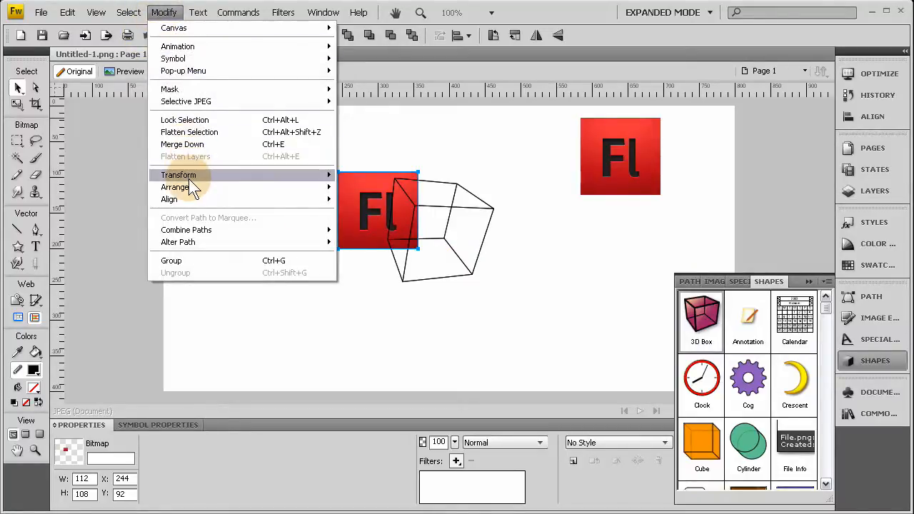
{"action": "mouse_move", "coordinate": [179, 175]}
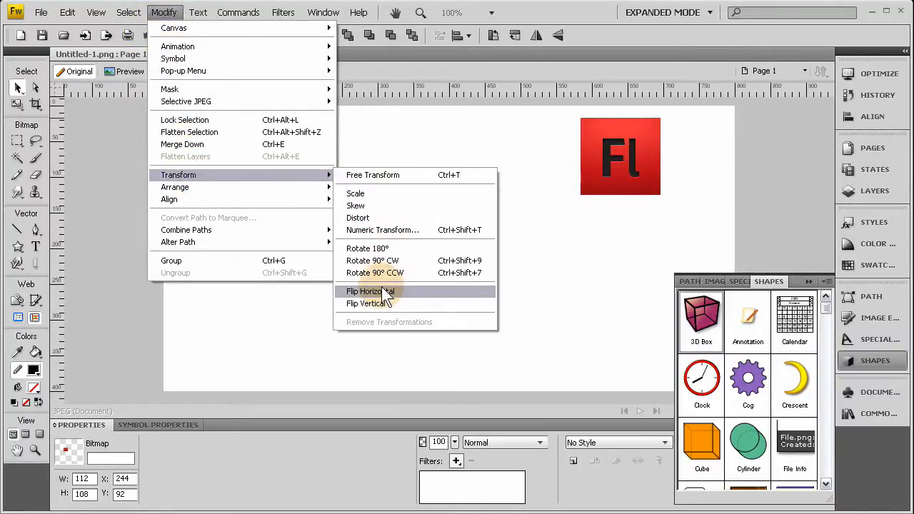
{"action": "left_click", "coordinate": [369, 291]}
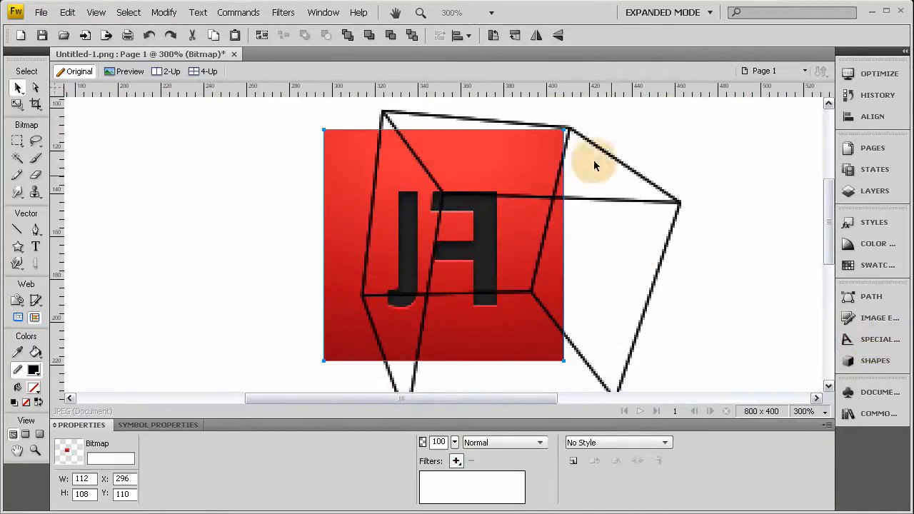
{"action": "mouse_move", "coordinate": [170, 127]}
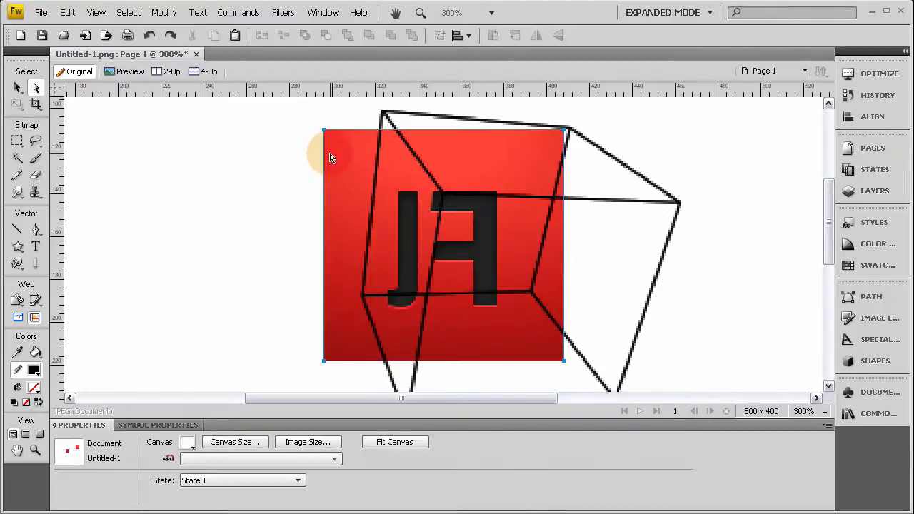
- Use the Distort tool to pull the mirrored logo's corners onto the cube's front face corners
{"action": "left_click", "coordinate": [18, 106]}
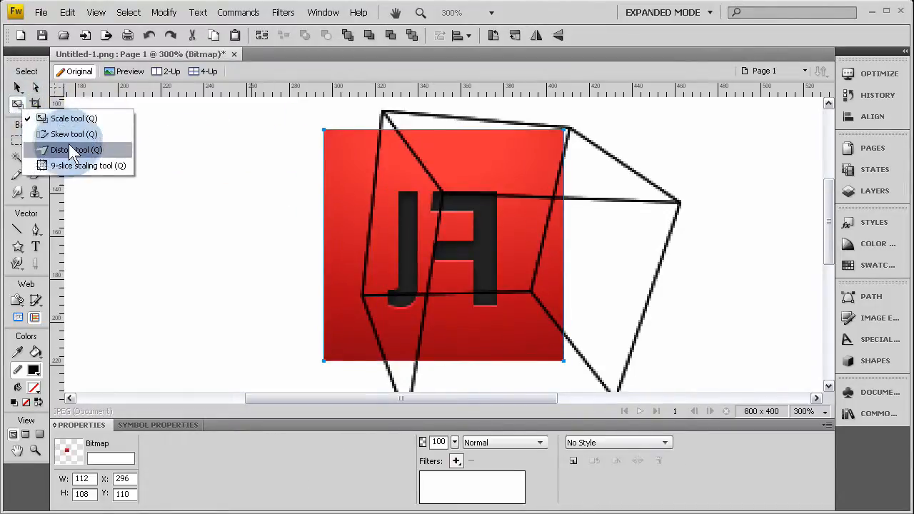
{"action": "left_click", "coordinate": [69, 150]}
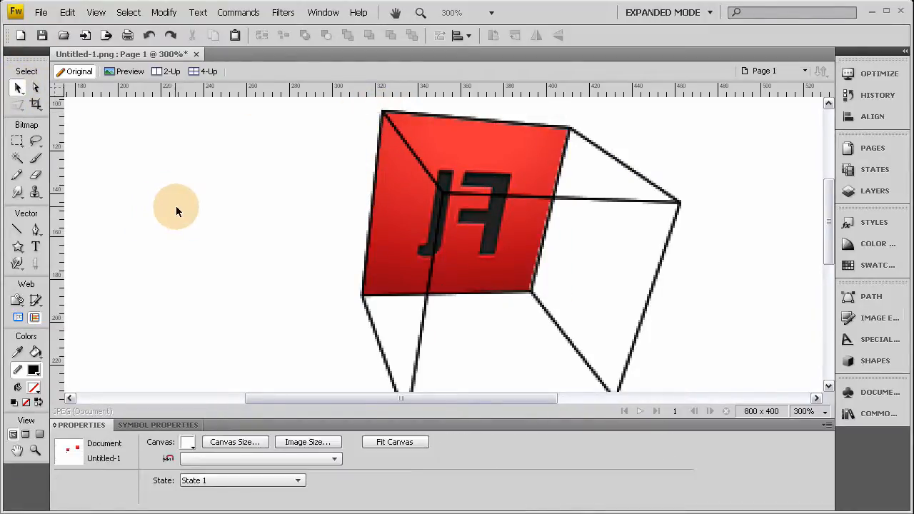
{"action": "left_click", "coordinate": [424, 264]}
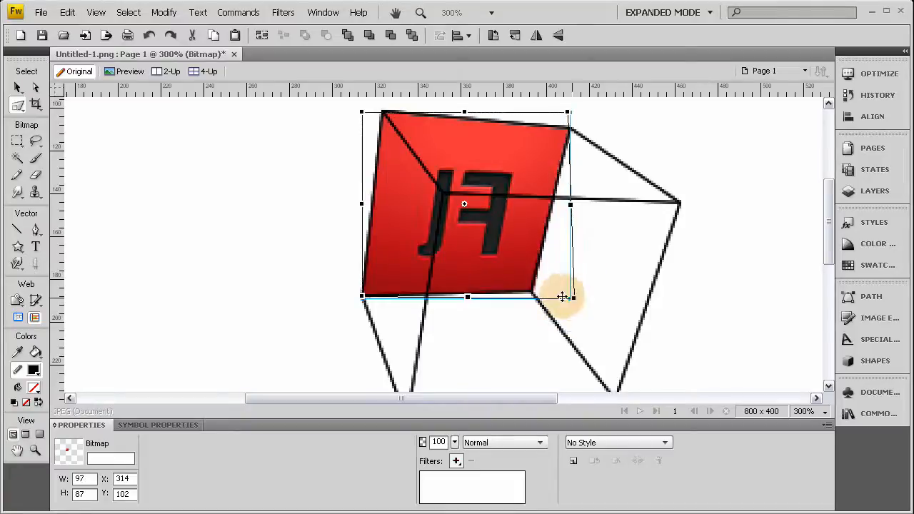
{"action": "mouse_move", "coordinate": [578, 304]}
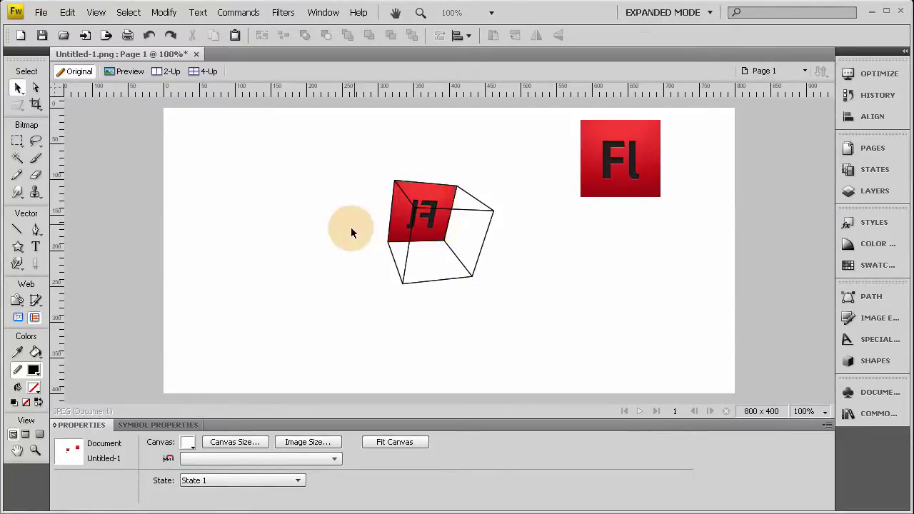
{"action": "left_click", "coordinate": [620, 157]}
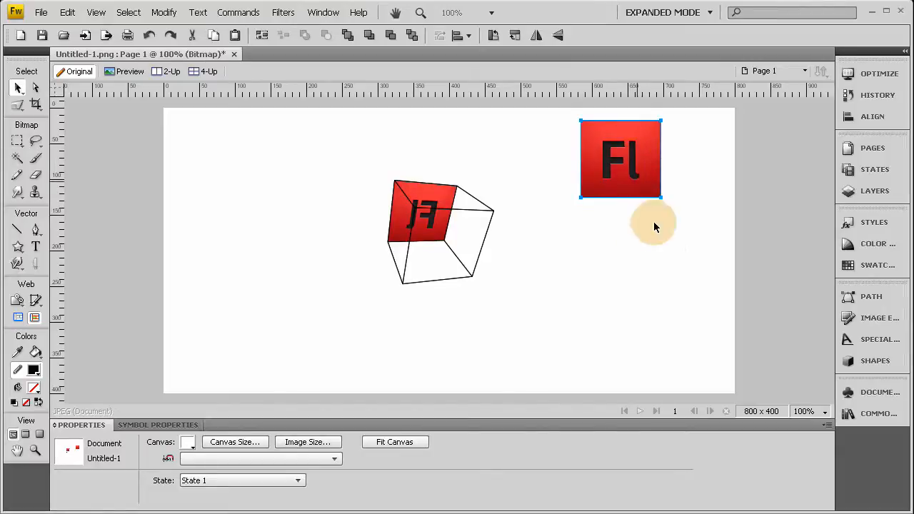
- Alt-drag a second Fl logo copy and set it beside the cube below the original
{"action": "left_click", "coordinate": [620, 158]}
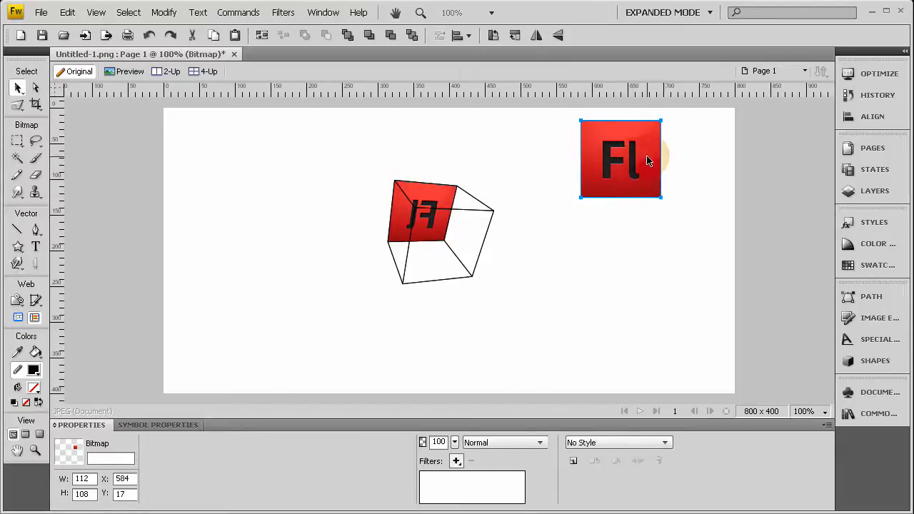
{"action": "left_click_drag", "start_coordinate": [620, 157], "coordinate": [460, 322]}
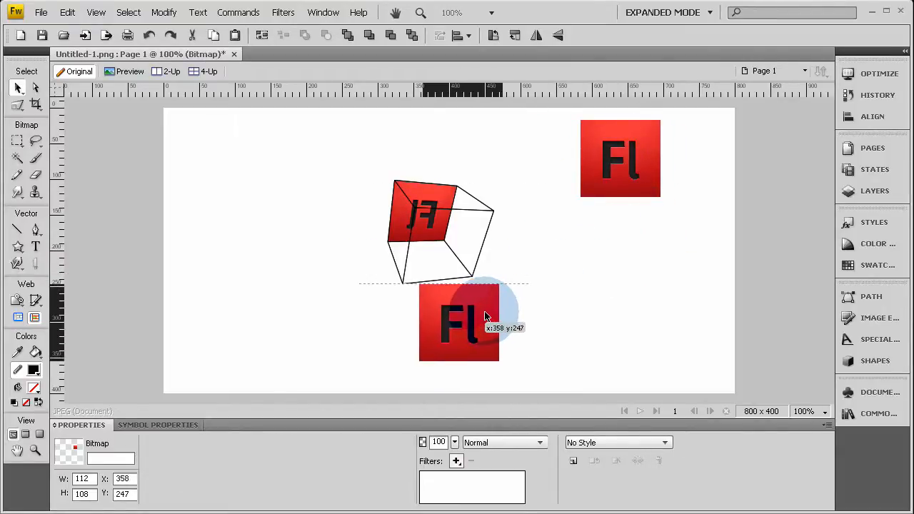
{"action": "left_click_drag", "start_coordinate": [460, 323], "coordinate": [514, 228]}
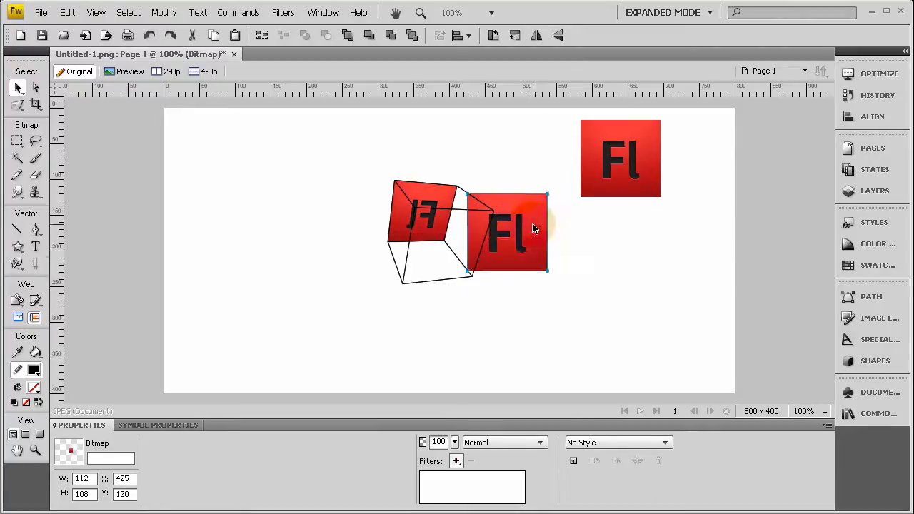
{"action": "mouse_move", "coordinate": [299, 103]}
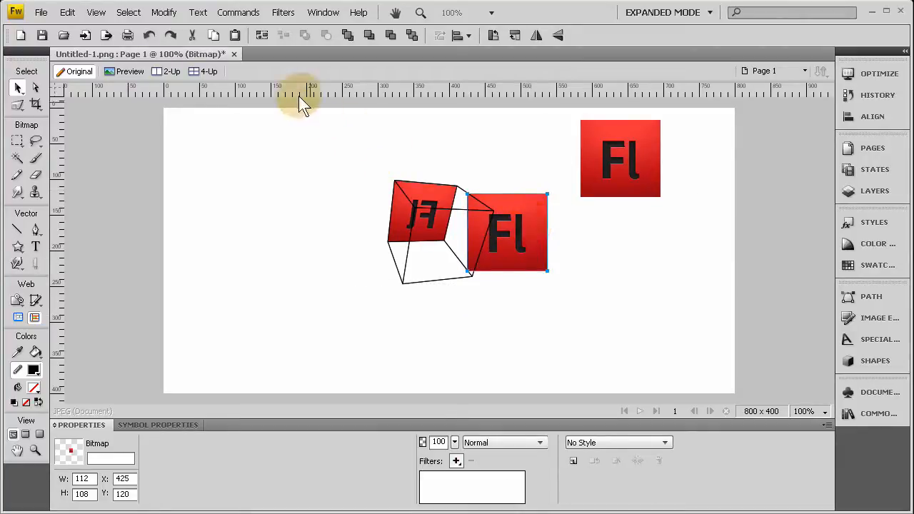
{"action": "mouse_move", "coordinate": [97, 12]}
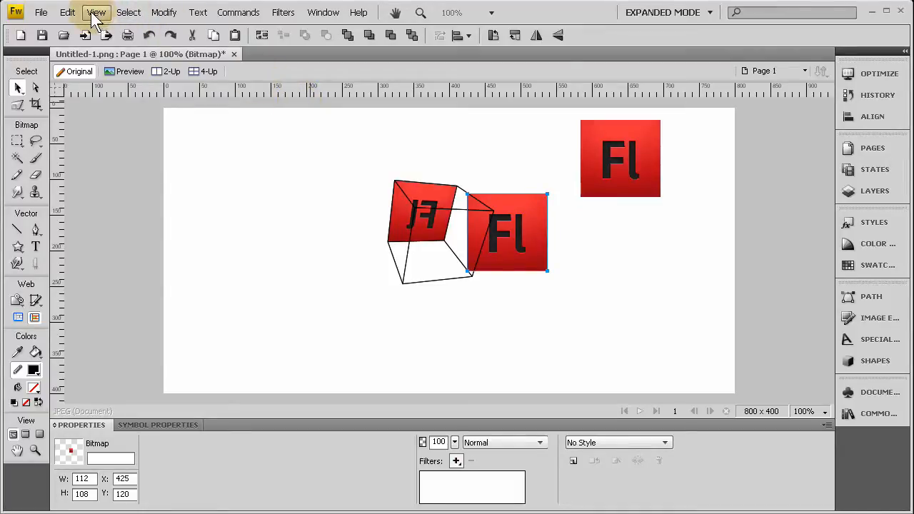
{"action": "left_click_drag", "start_coordinate": [507, 232], "coordinate": [564, 243]}
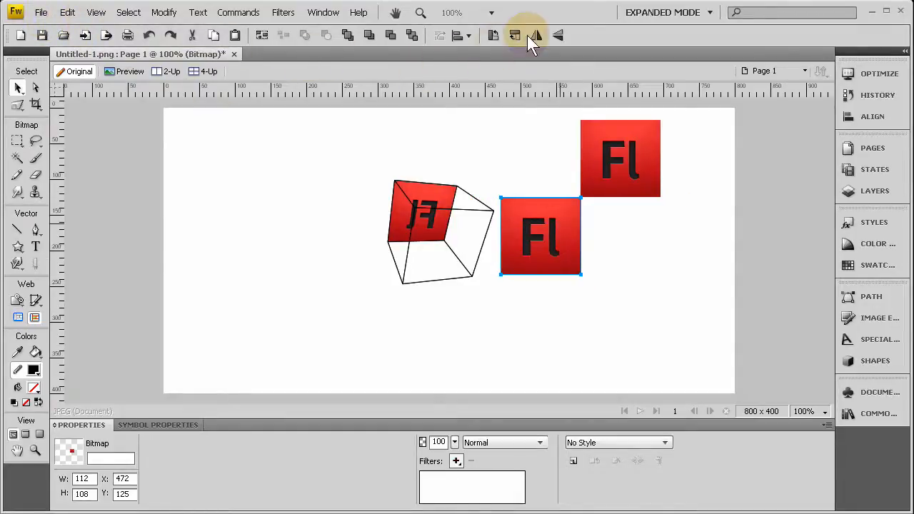
{"action": "mouse_move", "coordinate": [537, 34]}
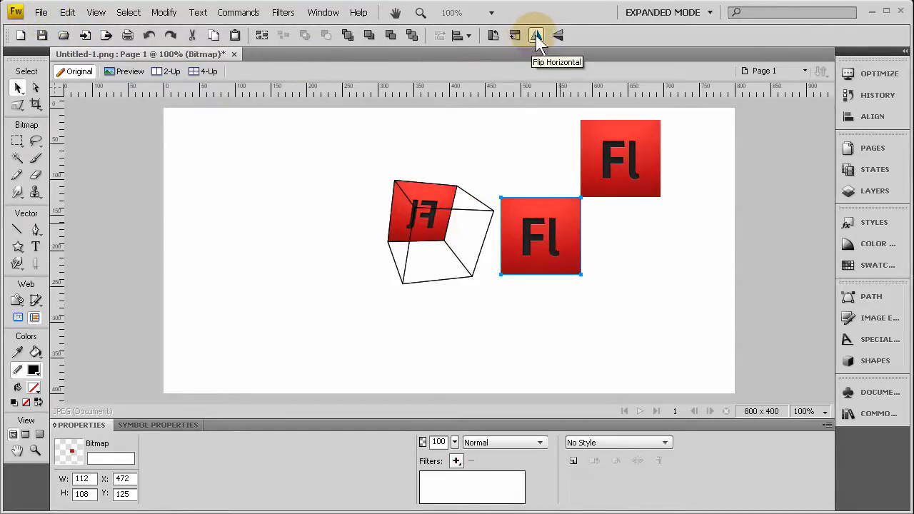
- Flip the copy horizontally and move it onto the cube's right side face
{"action": "left_click", "coordinate": [537, 34]}
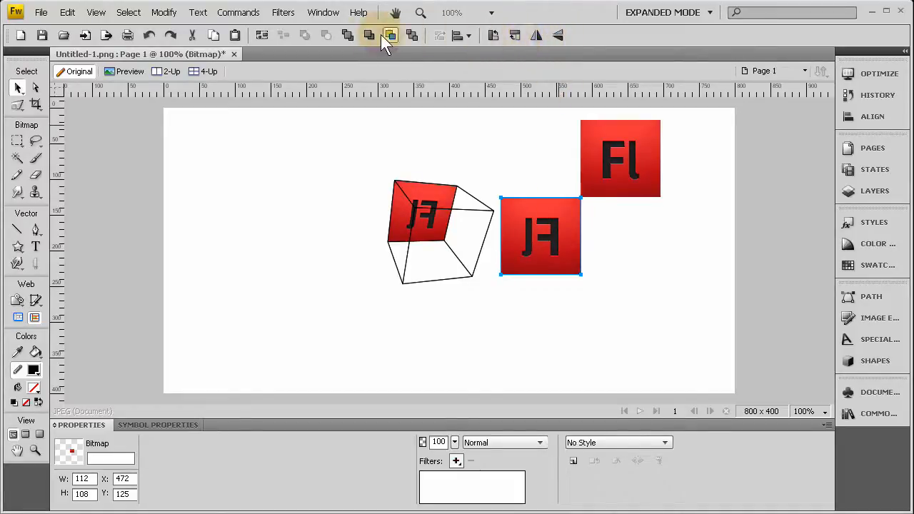
{"action": "mouse_move", "coordinate": [437, 36]}
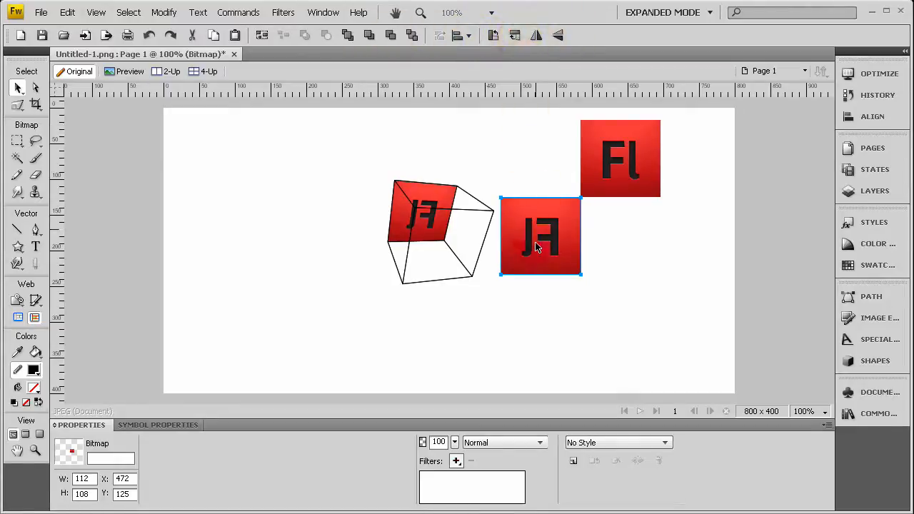
{"action": "left_click_drag", "start_coordinate": [540, 236], "coordinate": [492, 225]}
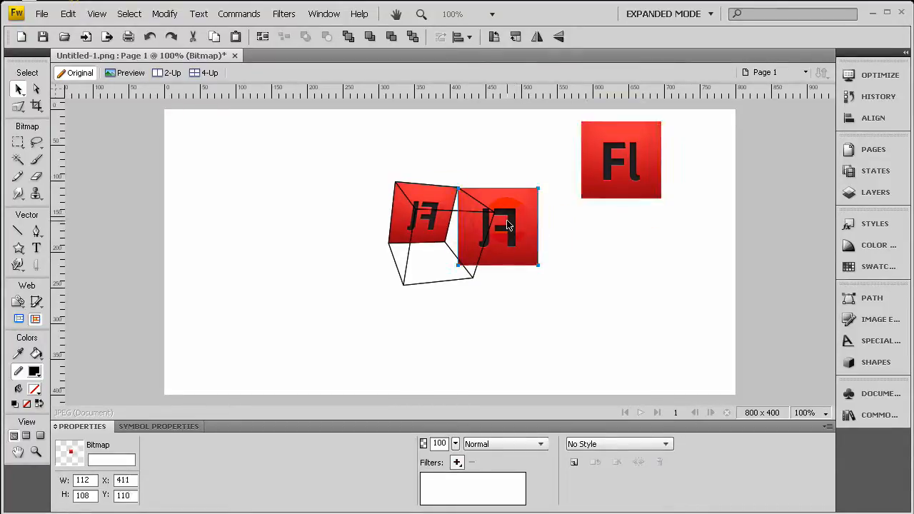
- Distort the second logo copy's corners onto the cube's right side face in perspective
{"action": "left_click", "coordinate": [16, 106]}
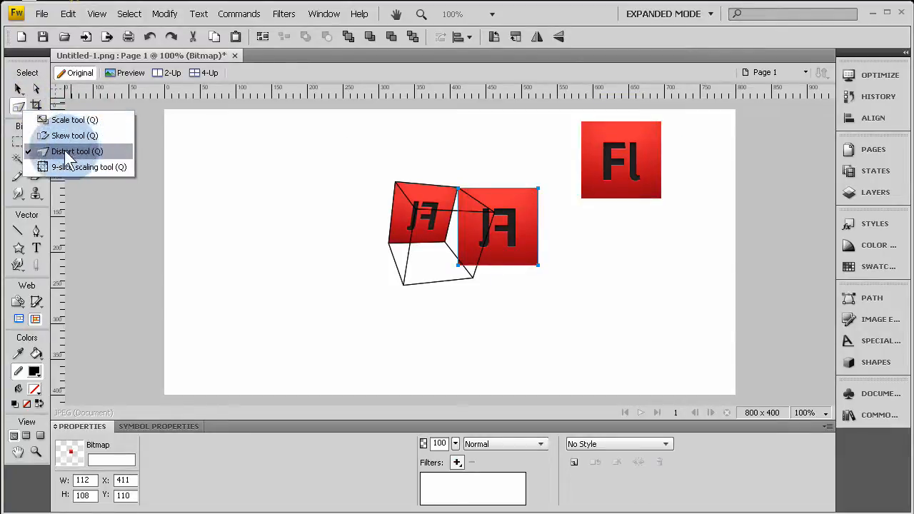
{"action": "left_click", "coordinate": [71, 151]}
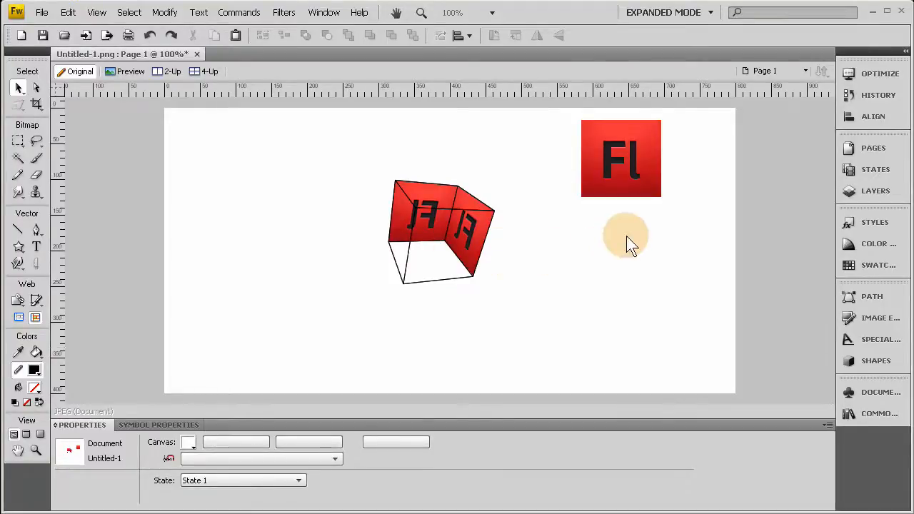
- Alt-drag a third, unmirrored logo copy onto the cube and Bring to Front
{"action": "left_click", "coordinate": [621, 157]}
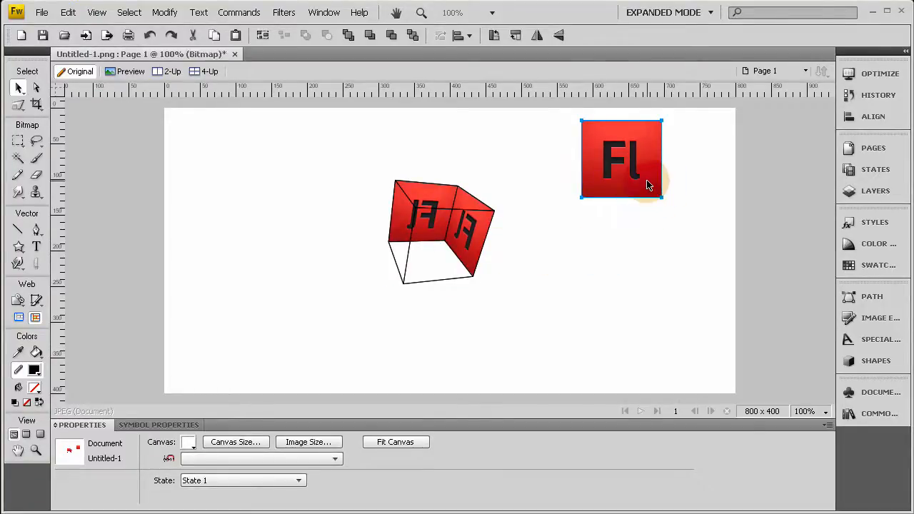
{"action": "left_click", "coordinate": [621, 157]}
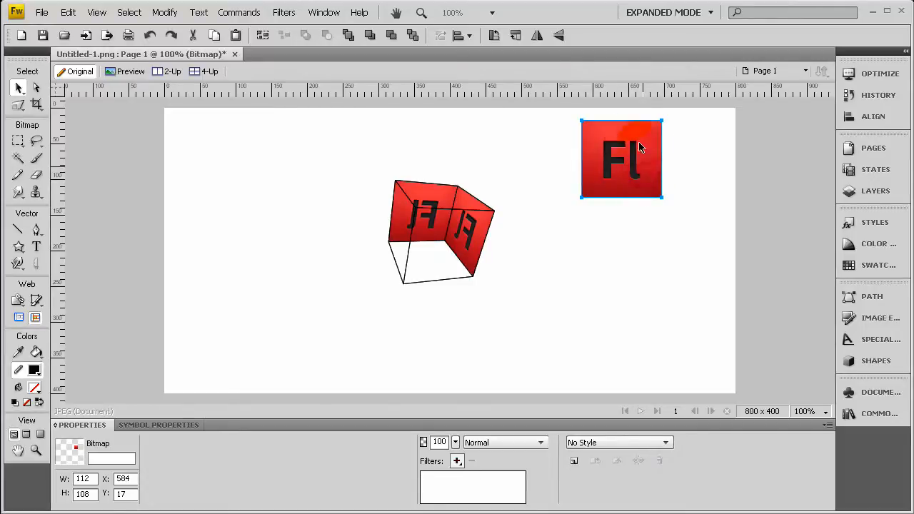
{"action": "left_click_drag", "start_coordinate": [621, 158], "coordinate": [534, 171]}
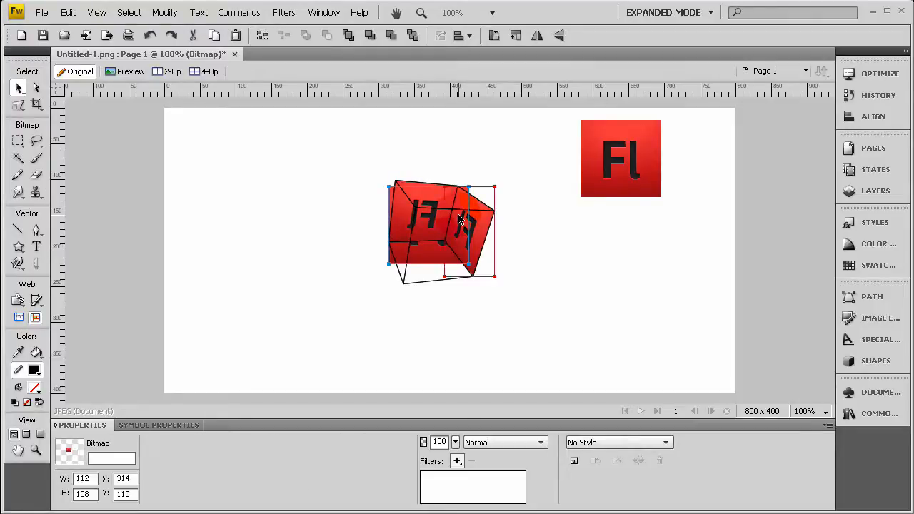
{"action": "left_click", "coordinate": [369, 36]}
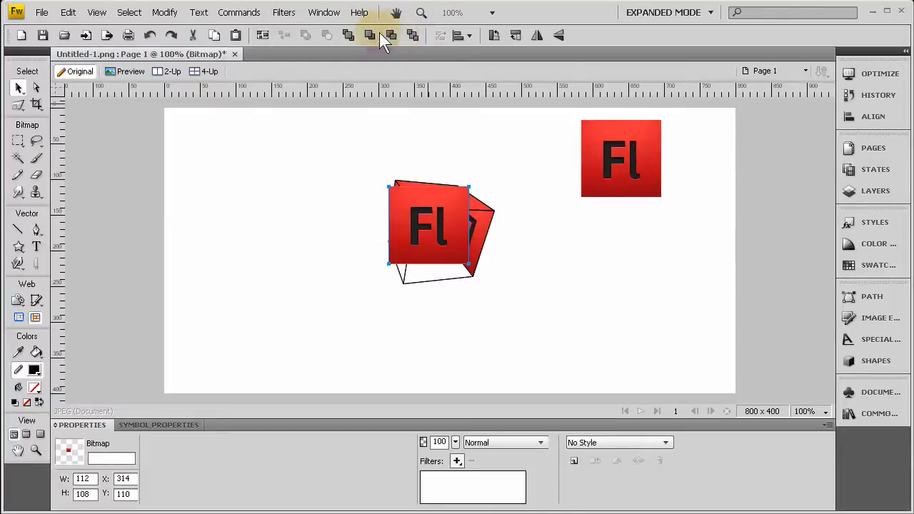
{"action": "mouse_move", "coordinate": [347, 36]}
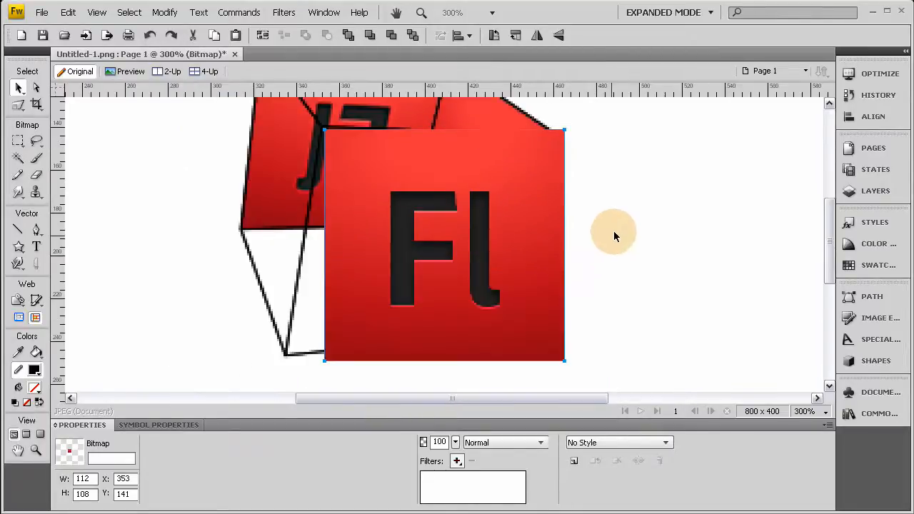
{"action": "mouse_move", "coordinate": [457, 460]}
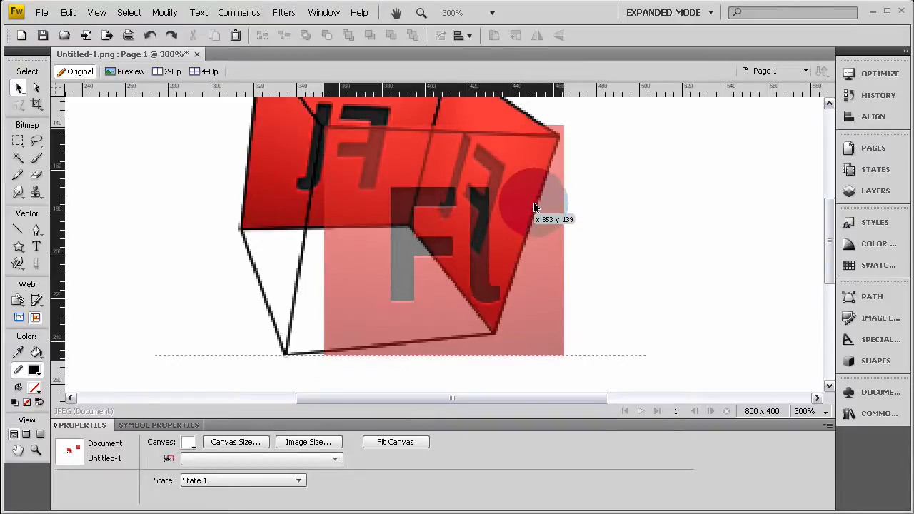
- At opacity 55, distort the third logo copy's corners onto the cube's front face
{"action": "left_click", "coordinate": [17, 102]}
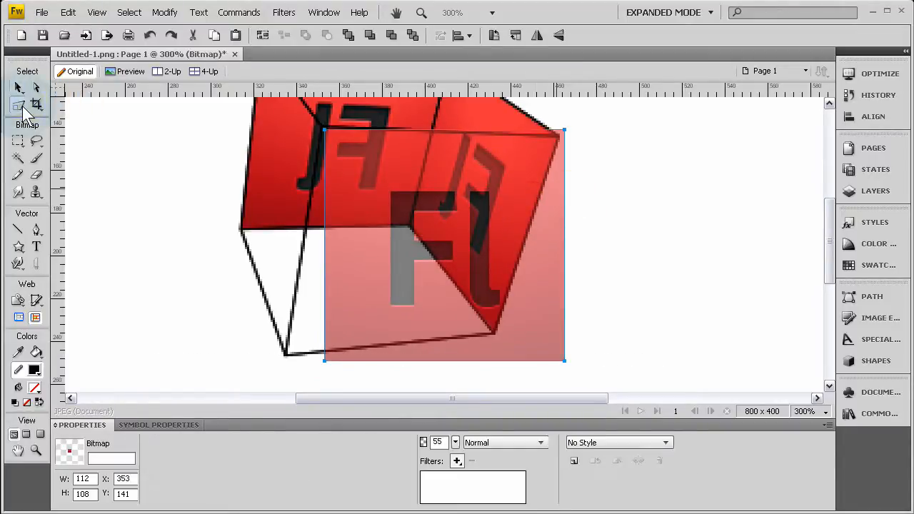
{"action": "left_click", "coordinate": [18, 106]}
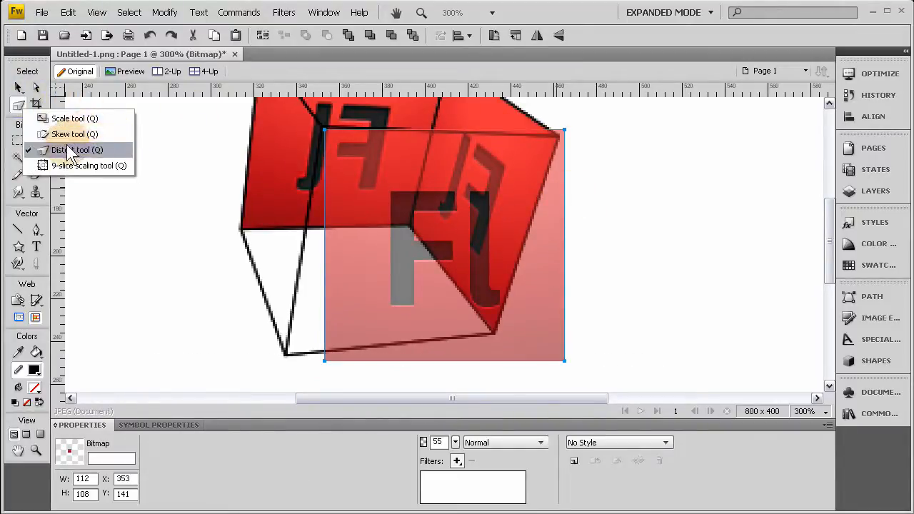
{"action": "left_click", "coordinate": [64, 150]}
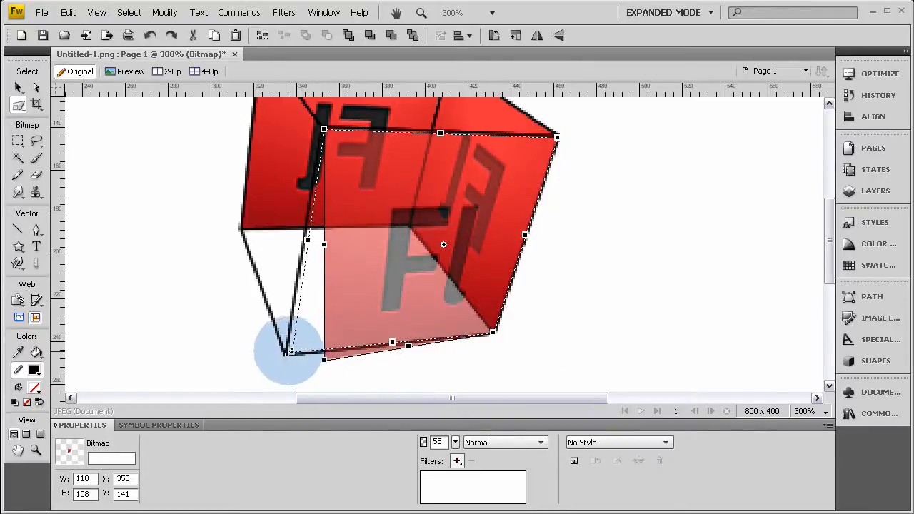
{"action": "left_click_drag", "start_coordinate": [323, 360], "coordinate": [285, 356]}
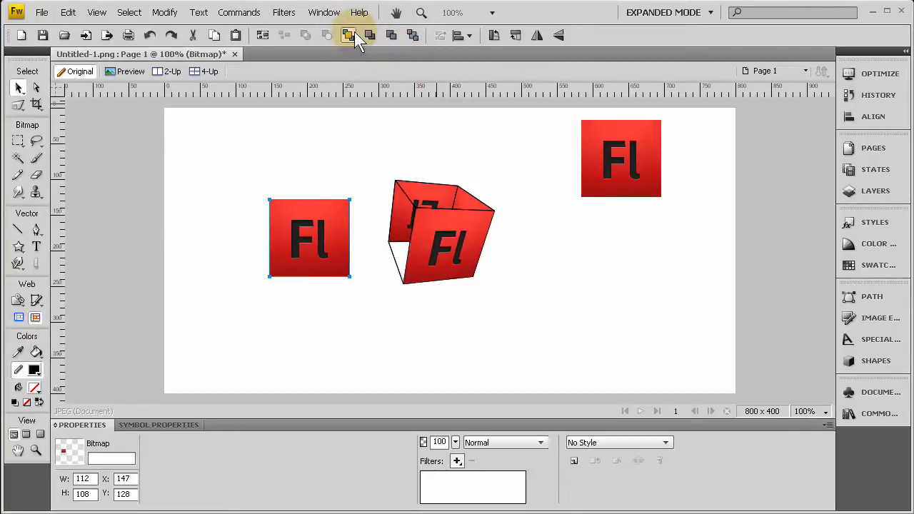
- Drag the faded opacity-70 logo copy over the cube's left side face and start distorting it
{"action": "left_click_drag", "start_coordinate": [308, 237], "coordinate": [397, 255]}
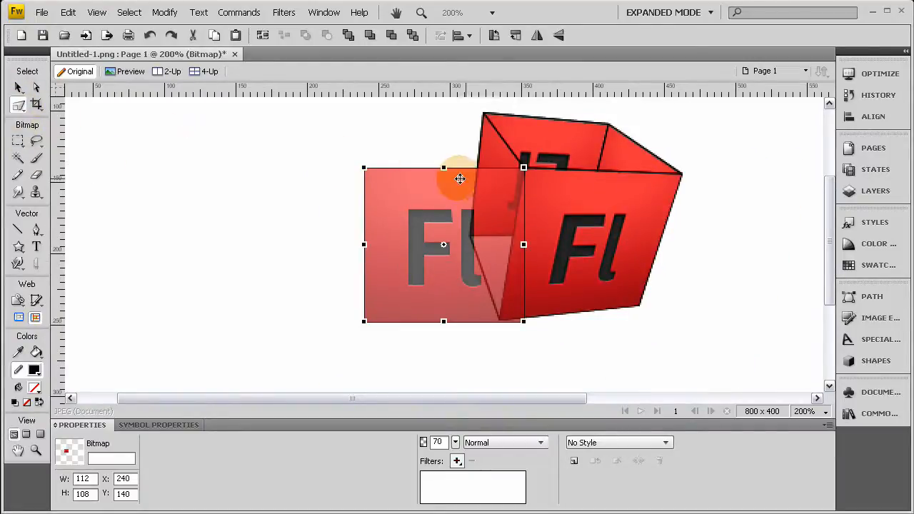
{"action": "left_click_drag", "start_coordinate": [459, 178], "coordinate": [417, 186]}
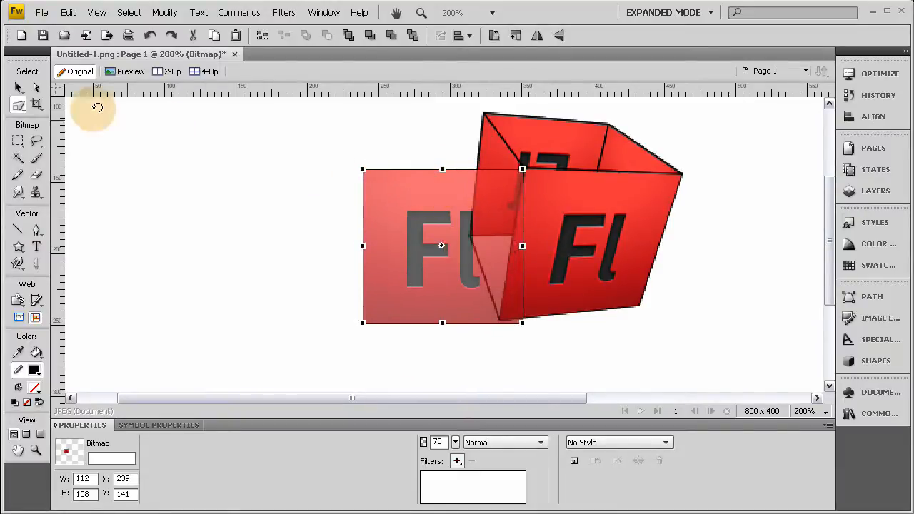
{"action": "left_click", "coordinate": [15, 104]}
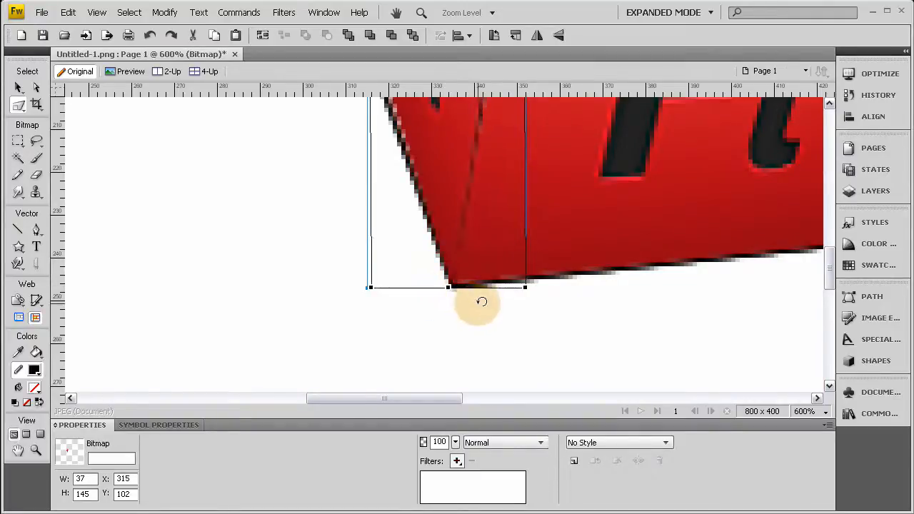
- Align the copy's last corner with the cube's bottom edge, completing the red logo cube
{"action": "left_click_drag", "start_coordinate": [478, 303], "coordinate": [371, 226]}
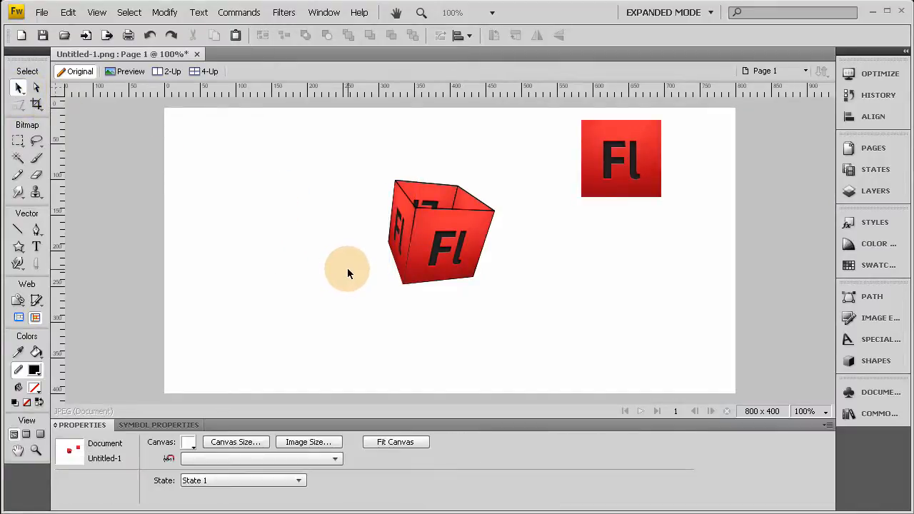
- Select the cube's two side faces and bring up the Brightness/Contrast adjustment for them
{"action": "left_click", "coordinate": [440, 232]}
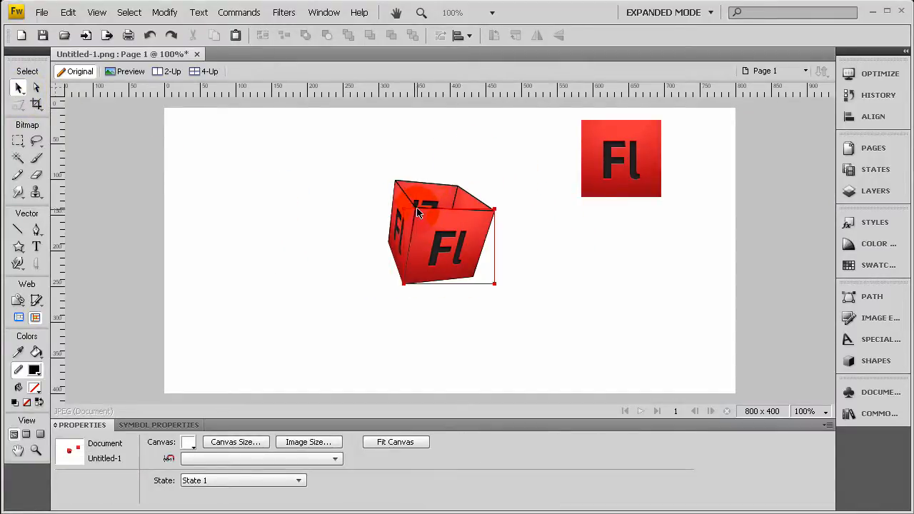
{"action": "left_click", "coordinate": [434, 229]}
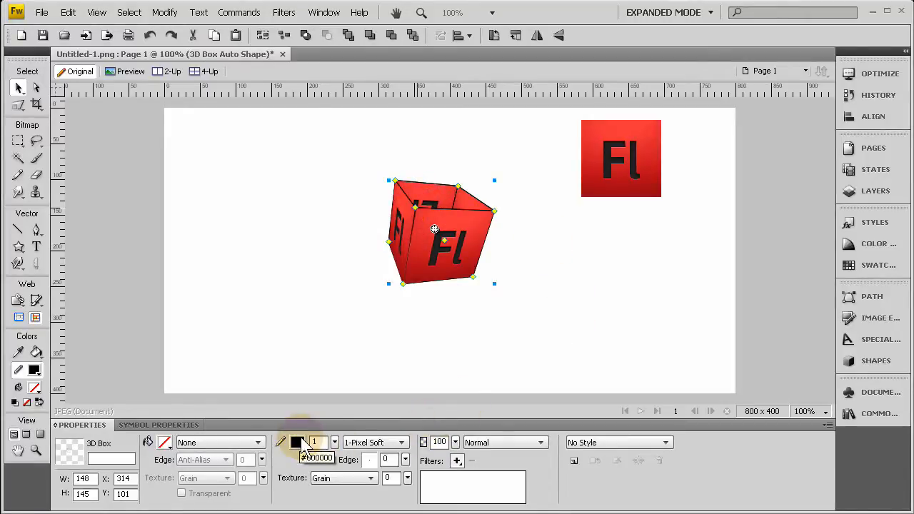
{"action": "left_click", "coordinate": [288, 443]}
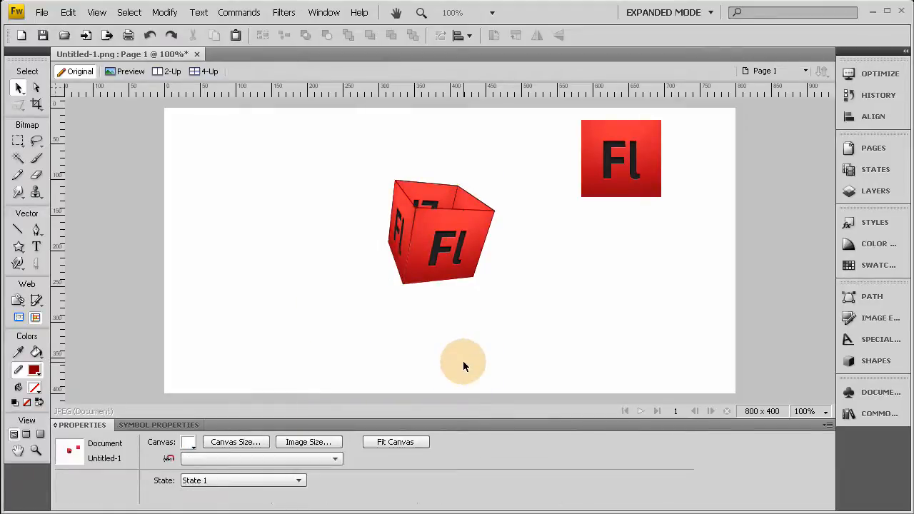
{"action": "mouse_move", "coordinate": [505, 340]}
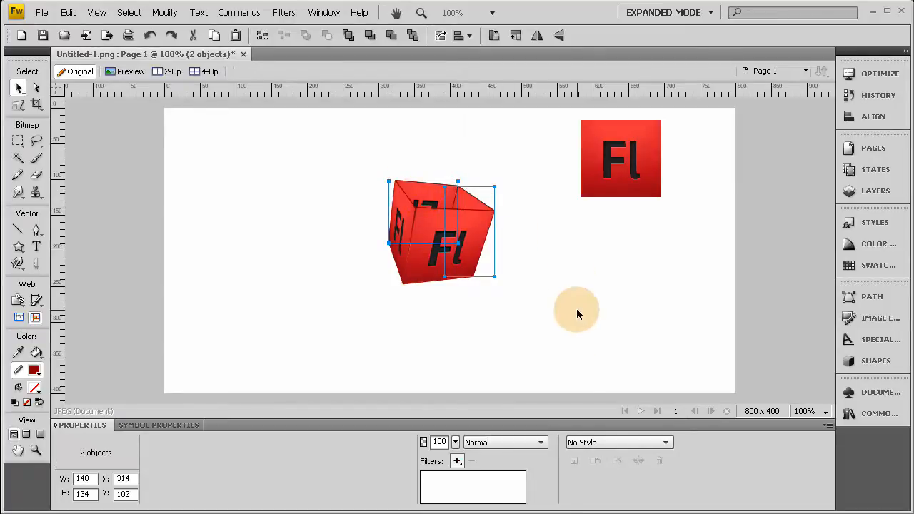
{"action": "mouse_move", "coordinate": [563, 401]}
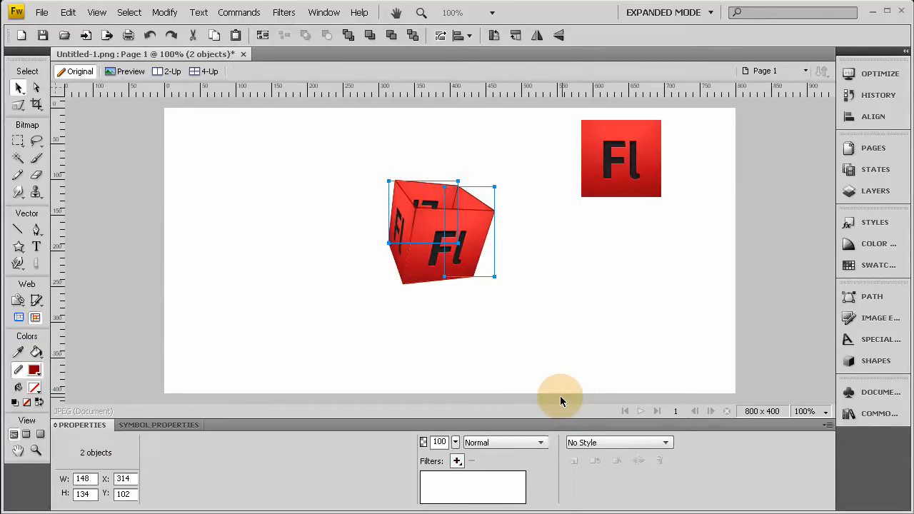
{"action": "left_click", "coordinate": [456, 460]}
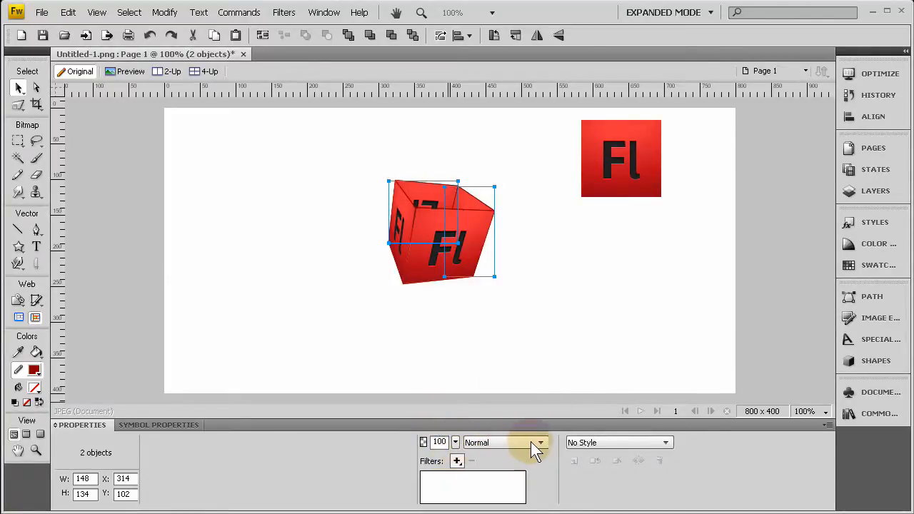
{"action": "left_click", "coordinate": [456, 460]}
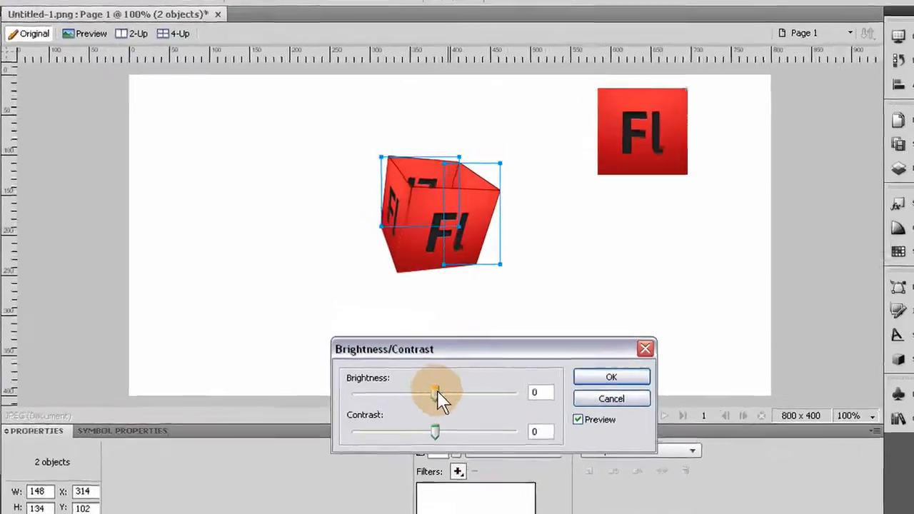
- Lower the side faces' brightness to -58 so they read darker than the front
{"action": "left_click_drag", "start_coordinate": [436, 392], "coordinate": [350, 405]}
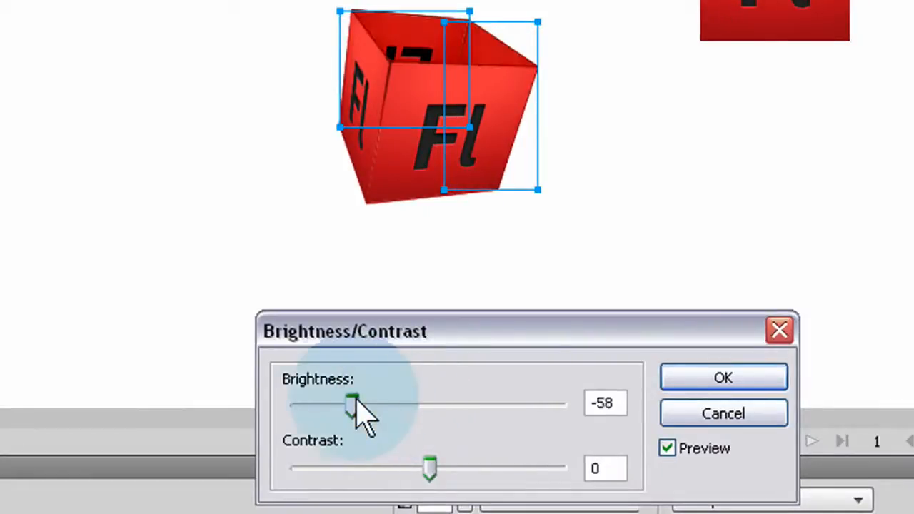
{"action": "left_click_drag", "start_coordinate": [350, 406], "coordinate": [297, 406]}
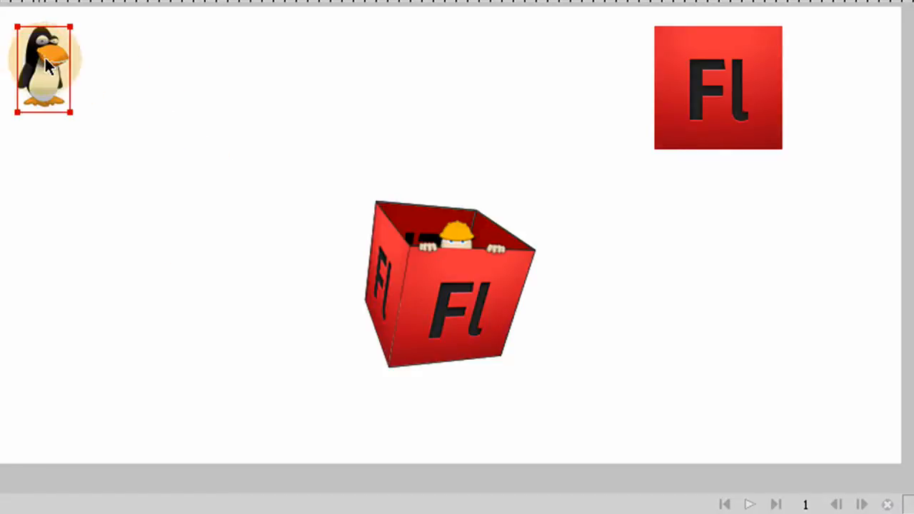
- Move the penguin onto the canvas and settle it standing at the box's lower left edge
{"action": "left_click_drag", "start_coordinate": [43, 69], "coordinate": [532, 336]}
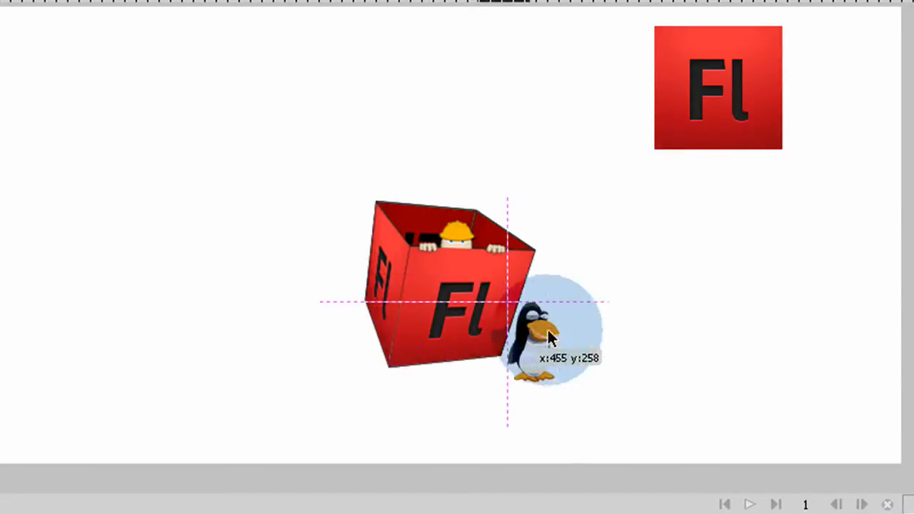
{"action": "left_click", "coordinate": [546, 335]}
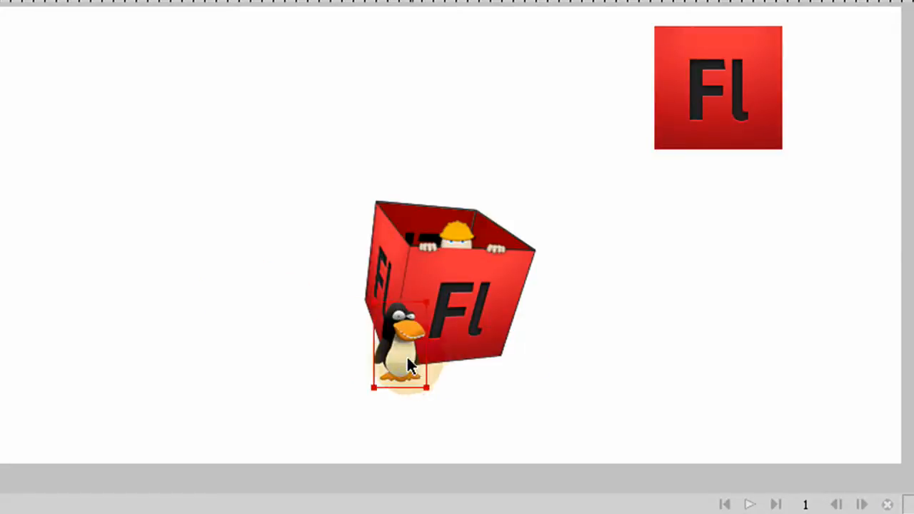
{"action": "left_click_drag", "start_coordinate": [407, 364], "coordinate": [369, 321]}
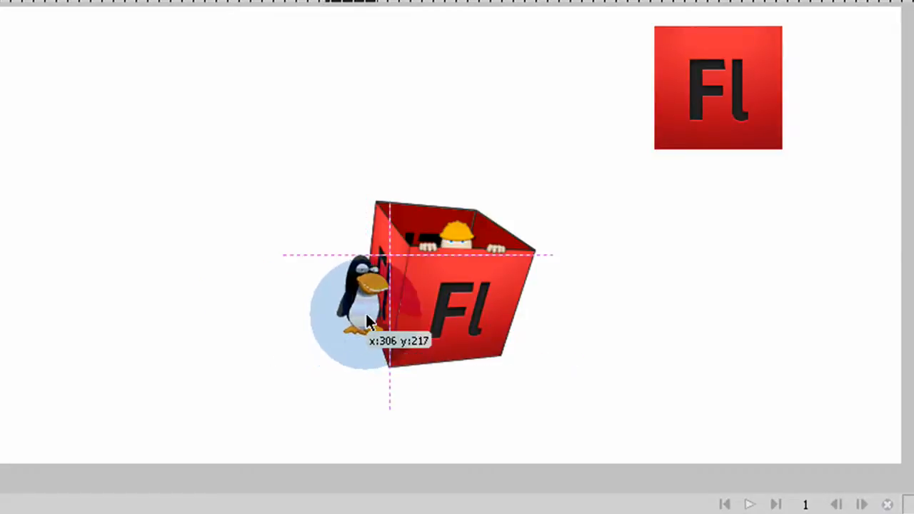
{"action": "left_click_drag", "start_coordinate": [368, 321], "coordinate": [488, 383]}
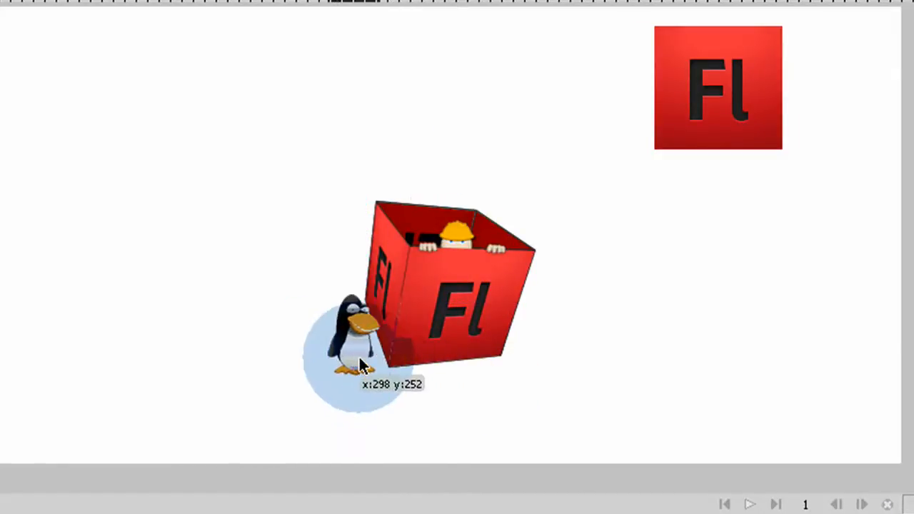
{"action": "left_click_drag", "start_coordinate": [360, 364], "coordinate": [364, 354]}
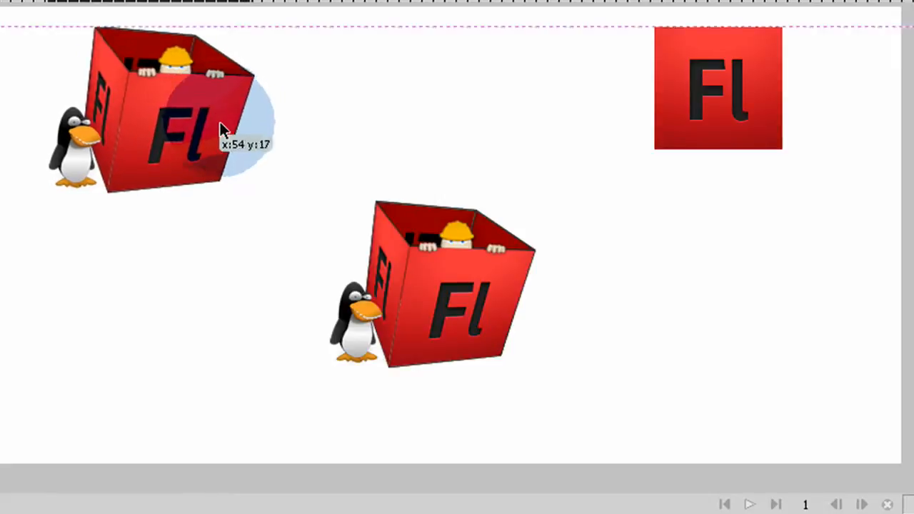
{"action": "mouse_move", "coordinate": [546, 303]}
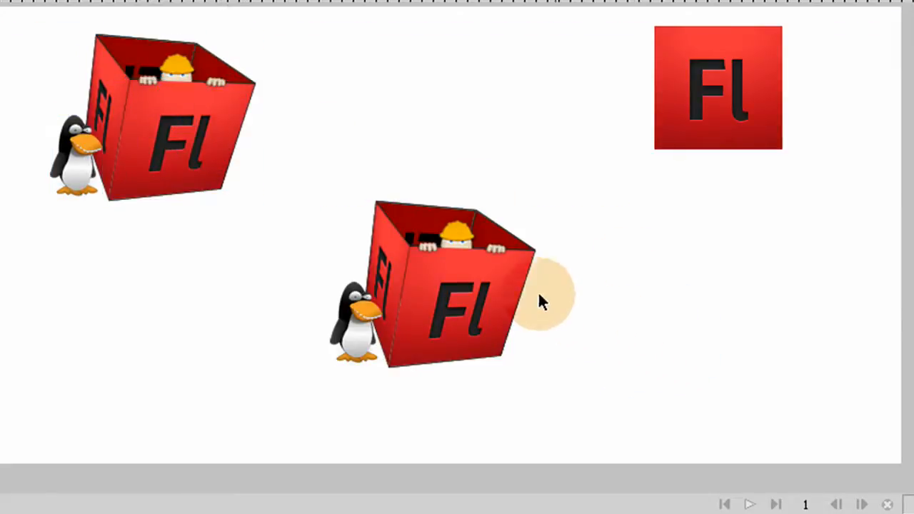
{"action": "mouse_move", "coordinate": [297, 60]}
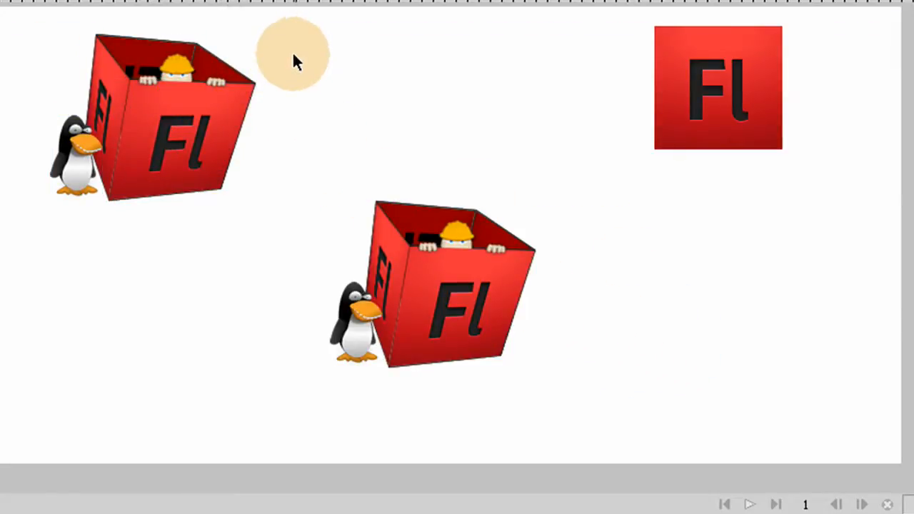
- Duplicate the middle box-and-penguin group and place the copy just above it
{"action": "left_click", "coordinate": [354, 323]}
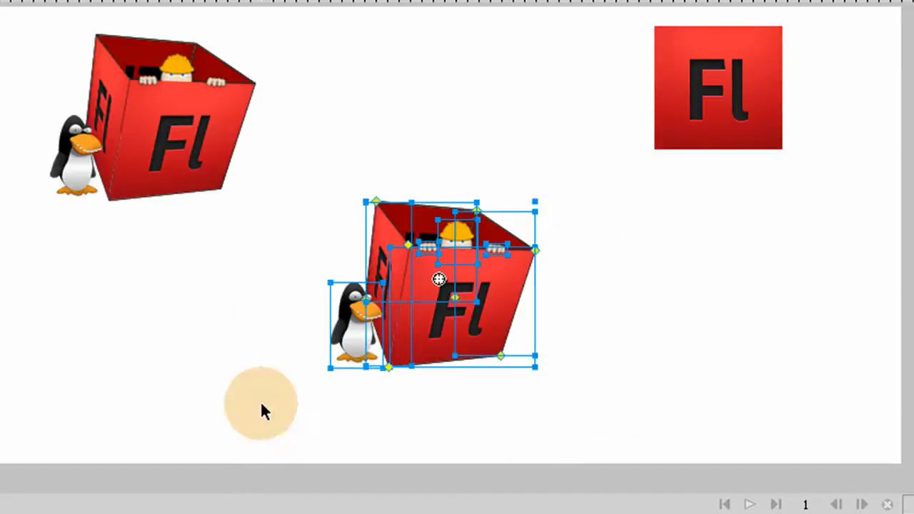
{"action": "mouse_move", "coordinate": [617, 416]}
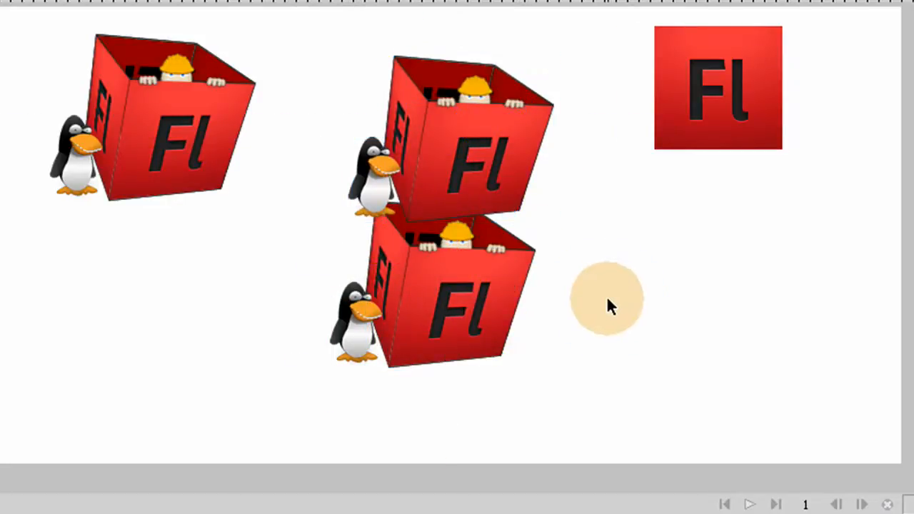
{"action": "left_click_drag", "start_coordinate": [607, 300], "coordinate": [317, 400]}
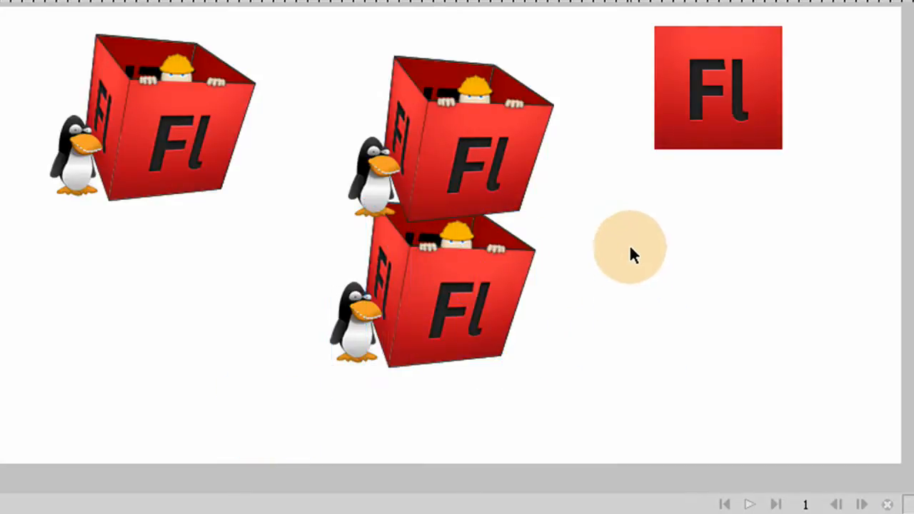
{"action": "left_click", "coordinate": [457, 314]}
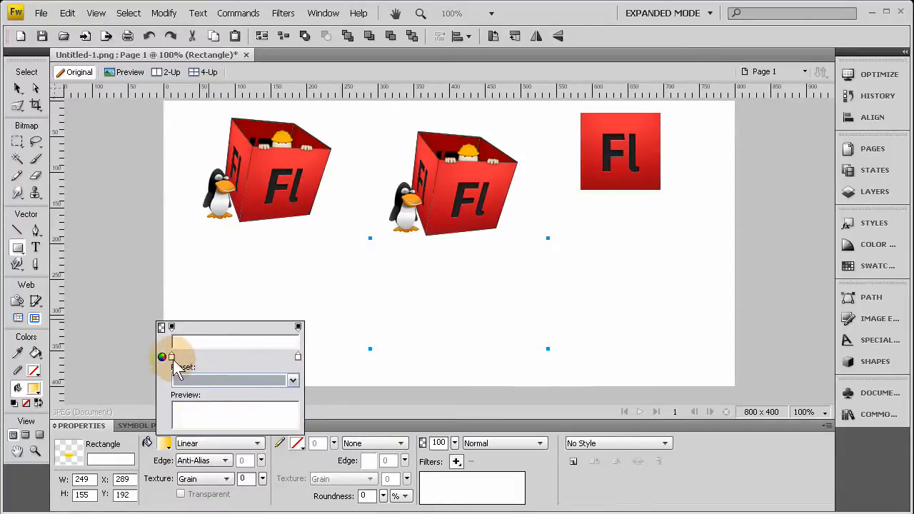
- Adjust the fading rectangle's gradient over the flipped copy, then select the leftover top-left copy
{"action": "left_click", "coordinate": [163, 357]}
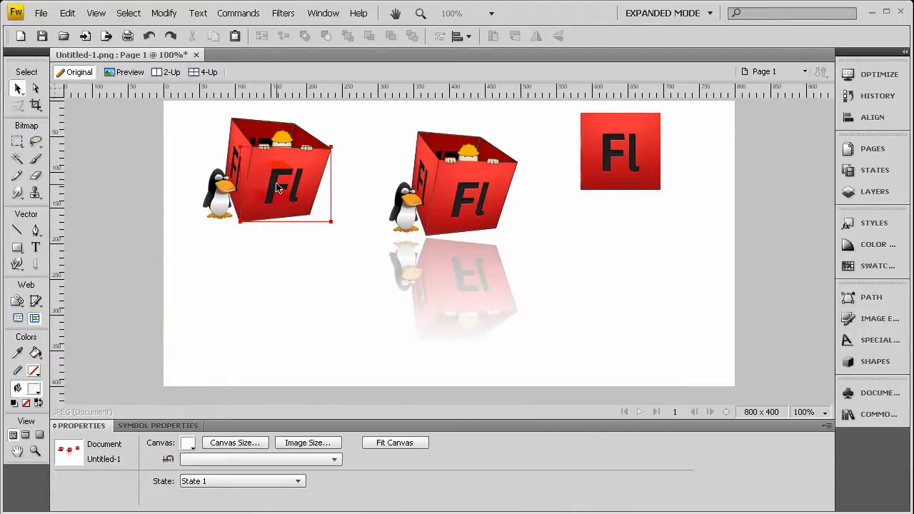
{"action": "left_click", "coordinate": [279, 186]}
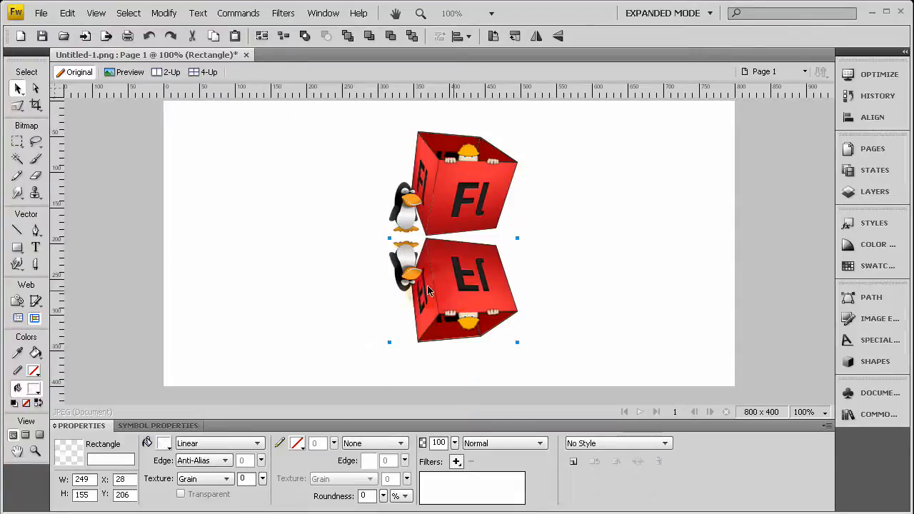
- Choose the Distort tool from the Scale flyout to reshape the reflection's corners to the box base
{"action": "left_click", "coordinate": [14, 106]}
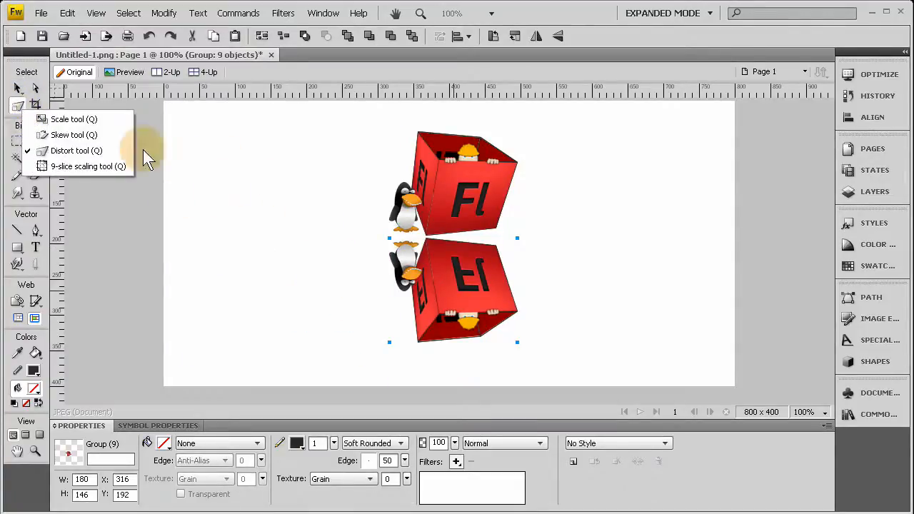
{"action": "left_click", "coordinate": [70, 150]}
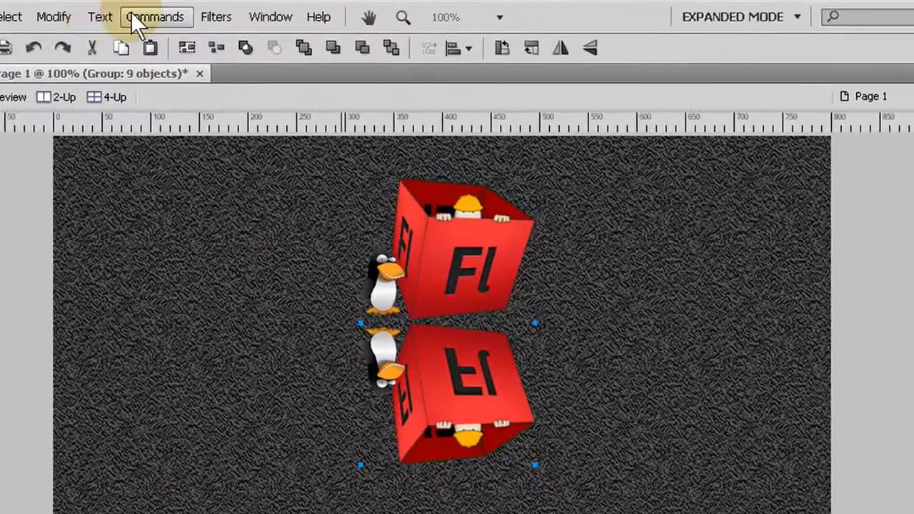
- Apply an Auto Vector Mask linear fade to the reflection and drag its handles to set the fade length
{"action": "left_click", "coordinate": [154, 17]}
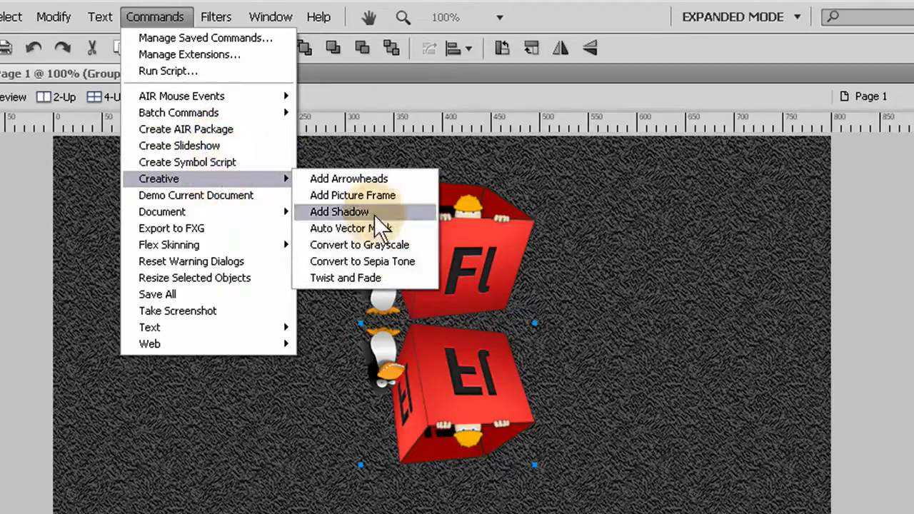
{"action": "left_click", "coordinate": [343, 229]}
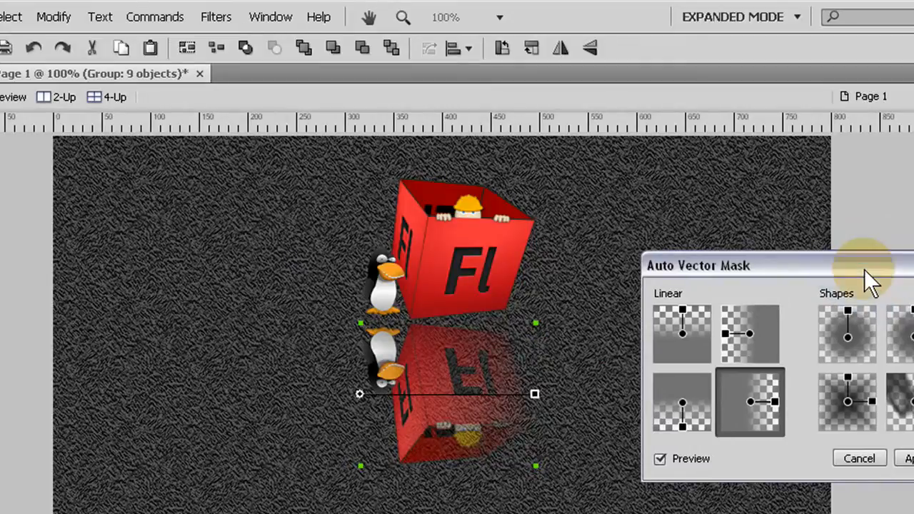
{"action": "mouse_move", "coordinate": [871, 279]}
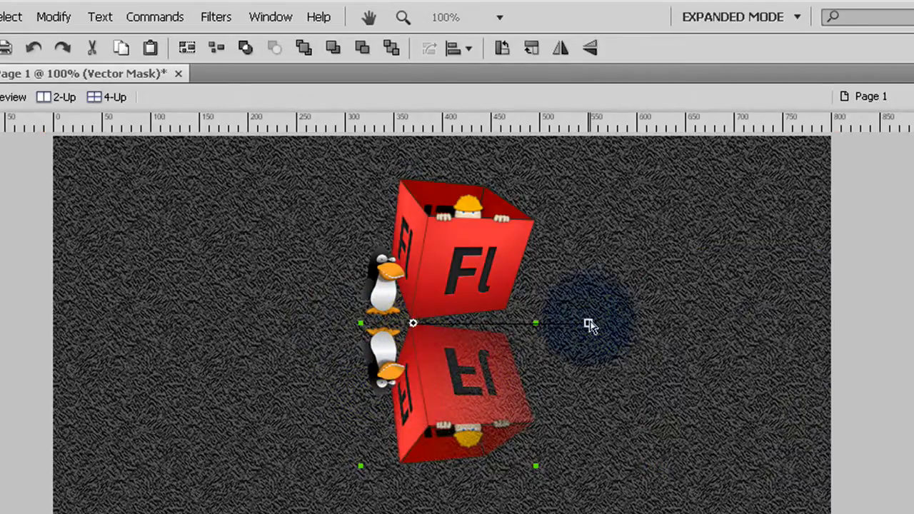
{"action": "left_click_drag", "start_coordinate": [588, 321], "coordinate": [417, 465]}
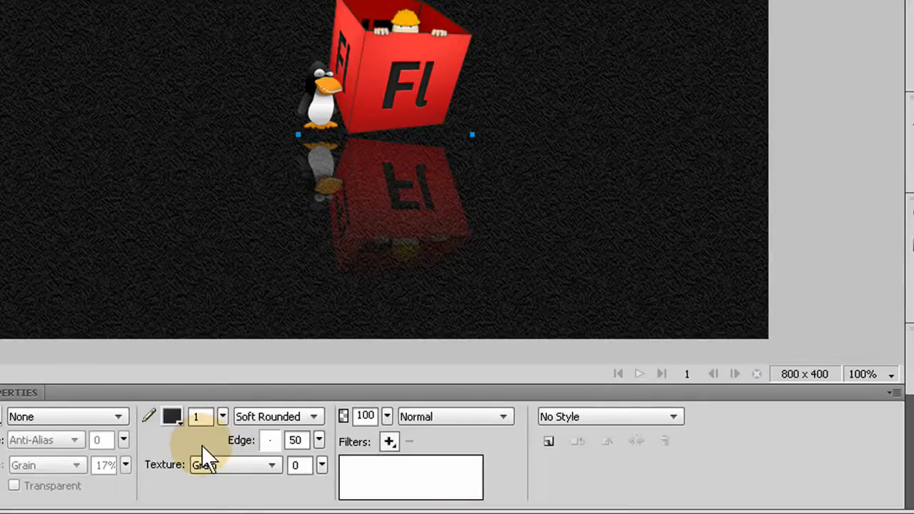
- Add a soft white glow around the box and penguin group
{"action": "left_click", "coordinate": [388, 442]}
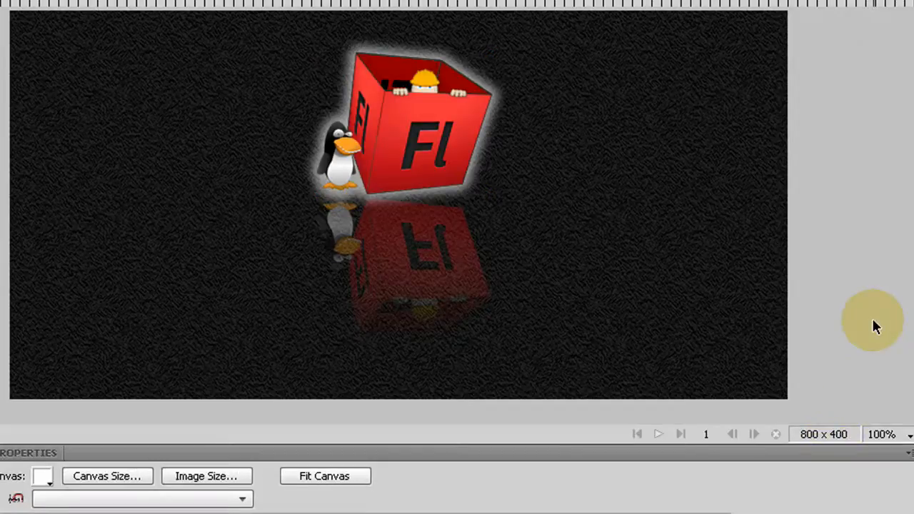
{"action": "mouse_move", "coordinate": [822, 133]}
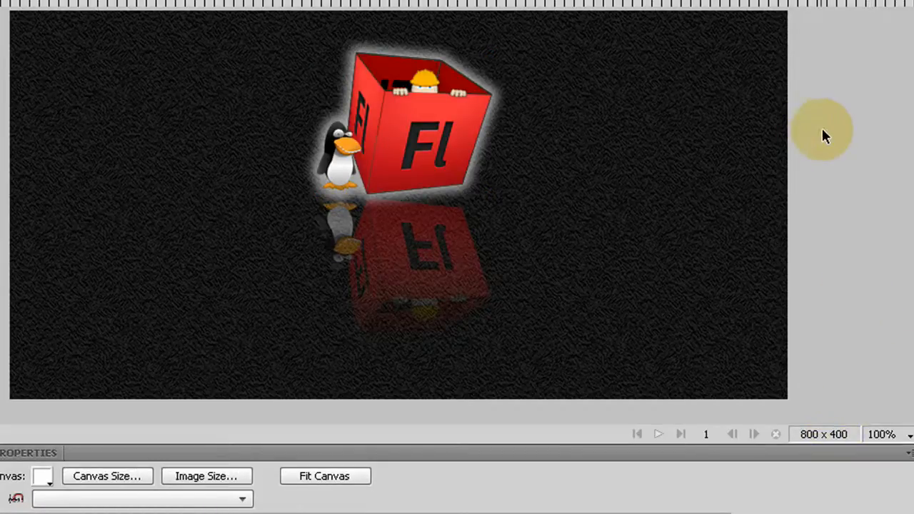